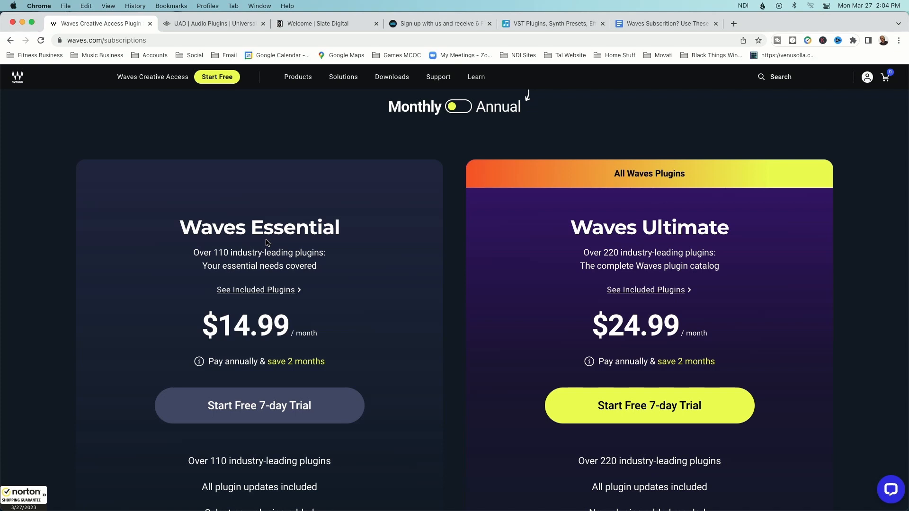
Show the 226 plugins included in the Waves Ultimate subscription.
{"action": "left_click", "coordinate": [648, 289]}
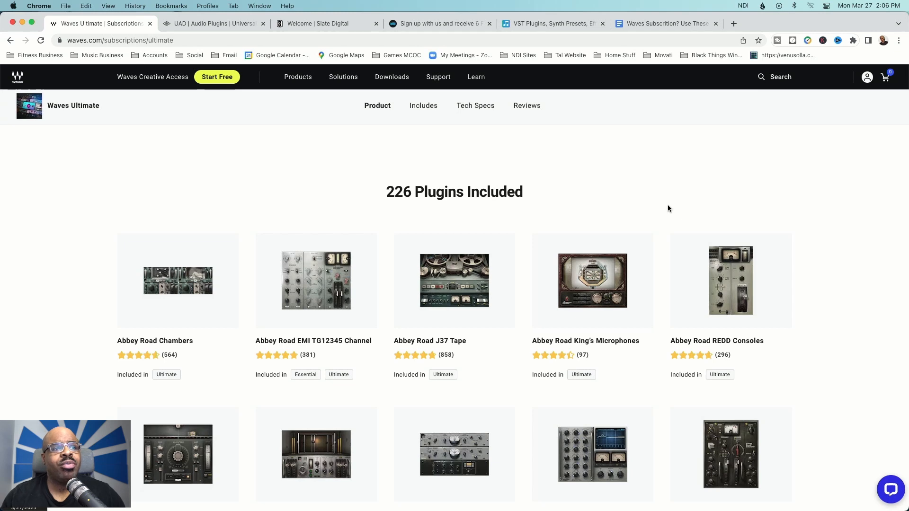
{"action": "scroll", "scroll_direction": "down", "scroll_amount": 3}
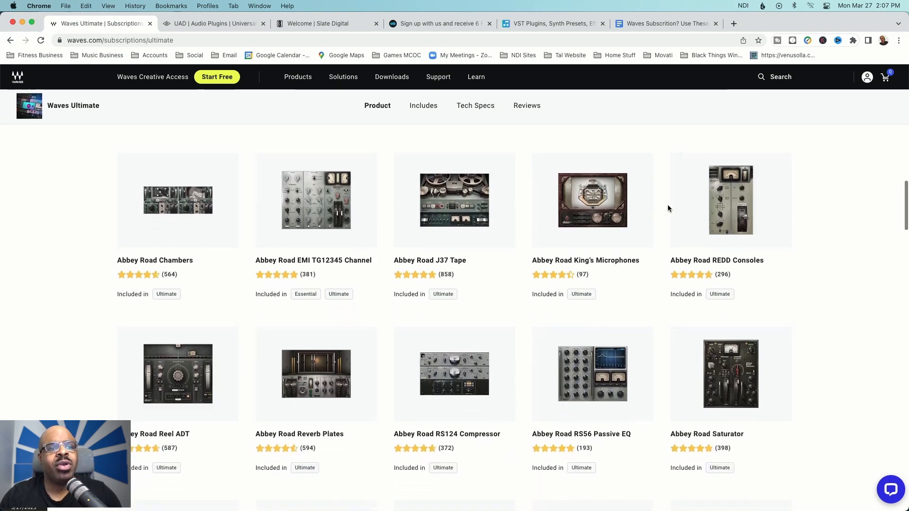
{"action": "scroll", "scroll_direction": "down", "scroll_amount": 3}
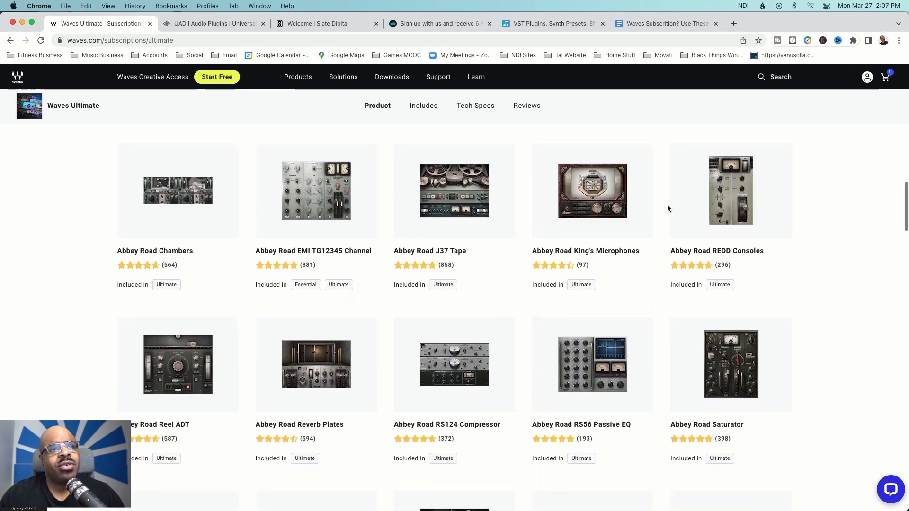
{"action": "scroll", "scroll_direction": "down", "scroll_amount": 3}
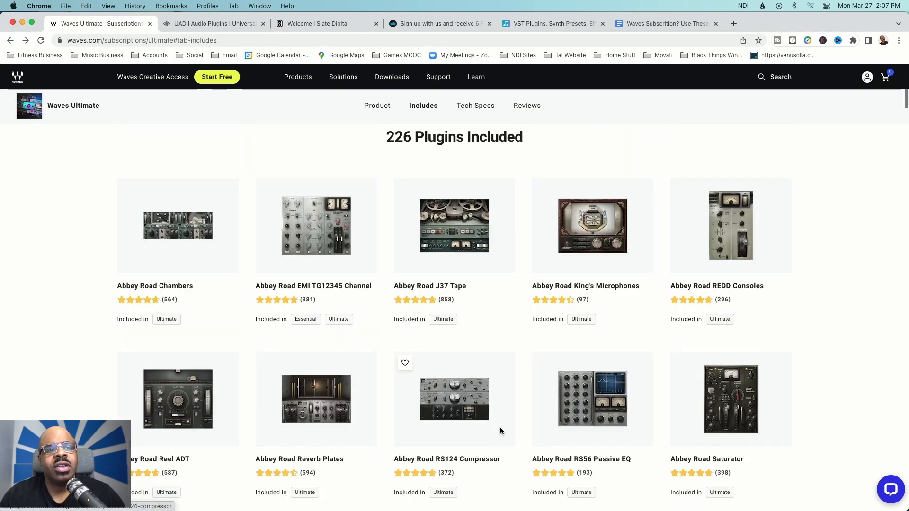
{"action": "scroll", "scroll_direction": "down", "scroll_amount": 3}
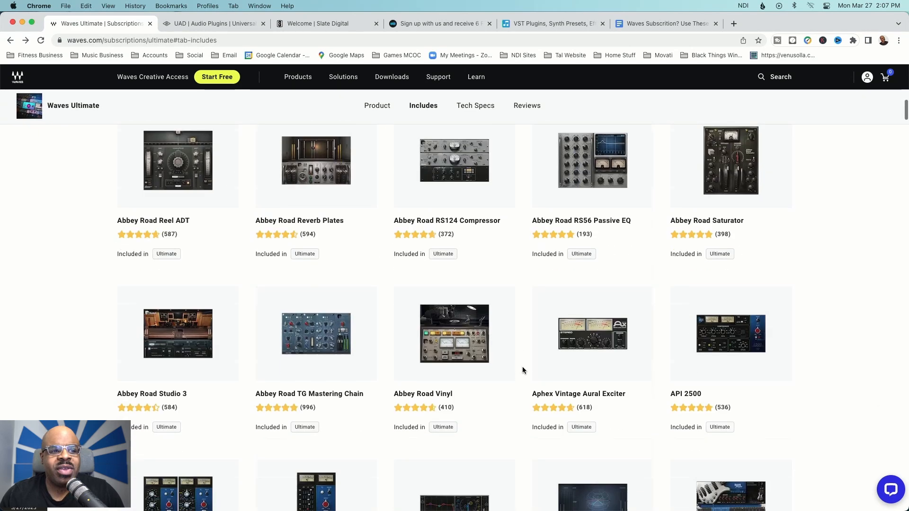
{"action": "scroll", "scroll_direction": "down", "scroll_amount": 3}
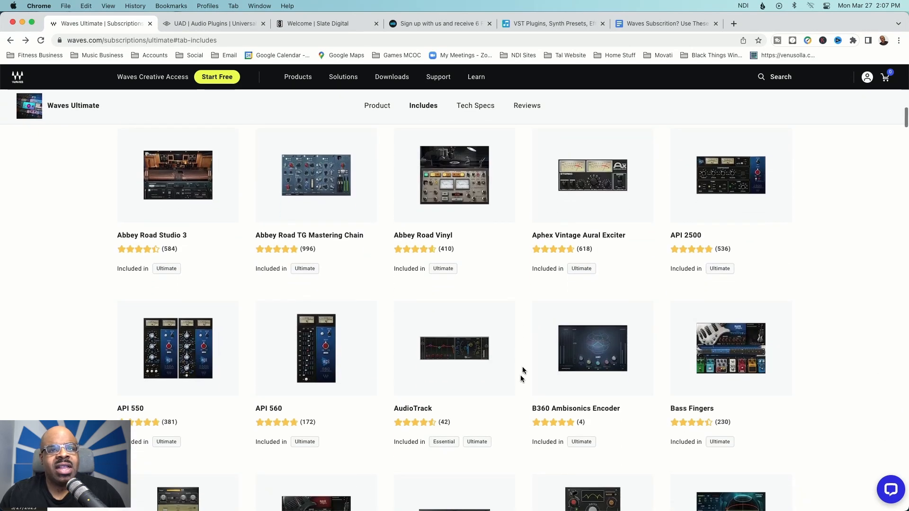
{"action": "mouse_move", "coordinate": [522, 374]}
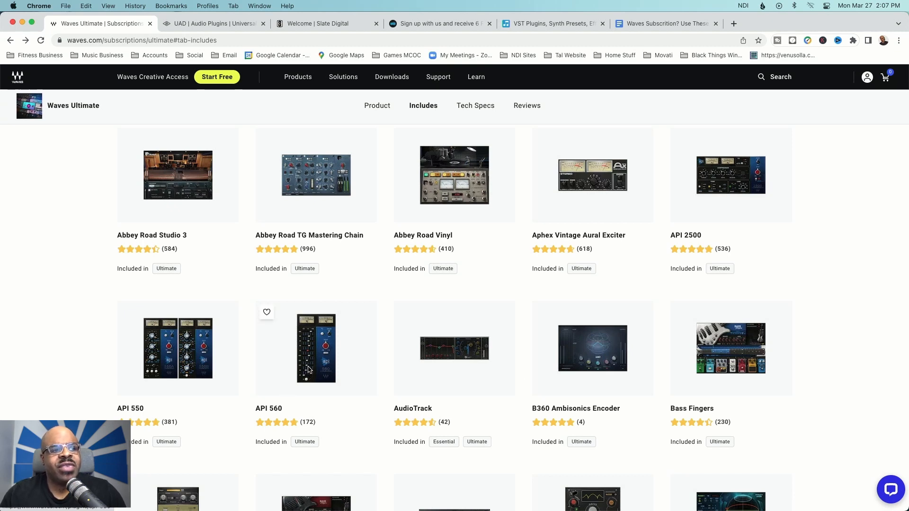
{"action": "mouse_move", "coordinate": [306, 371]}
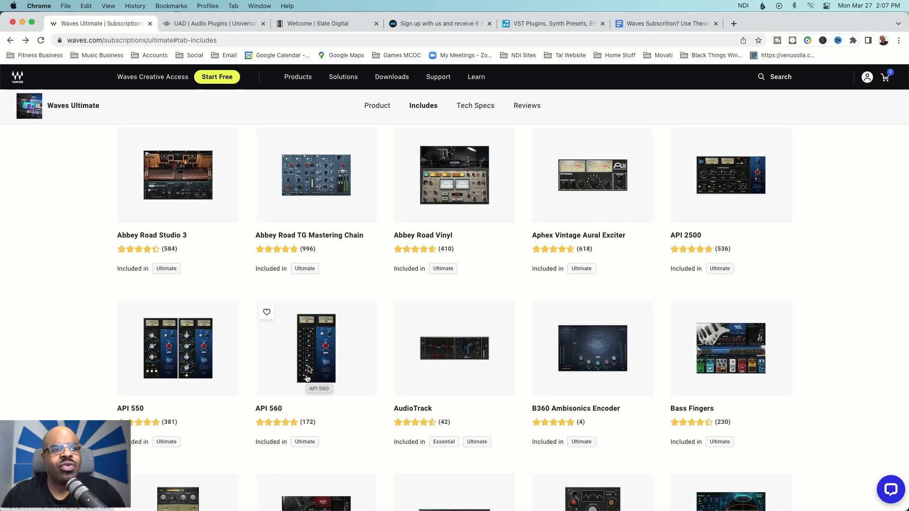
{"action": "scroll", "scroll_direction": "down", "scroll_amount": 3}
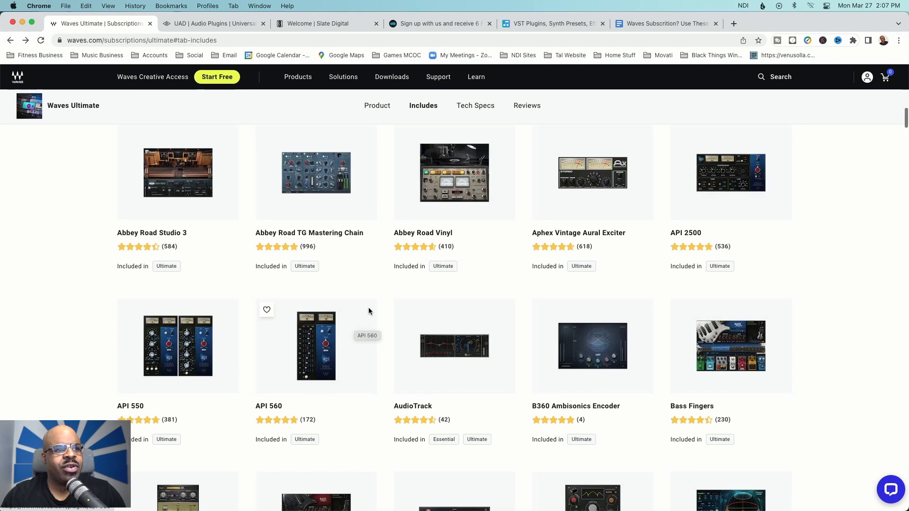
{"action": "scroll", "scroll_direction": "down", "scroll_amount": 3}
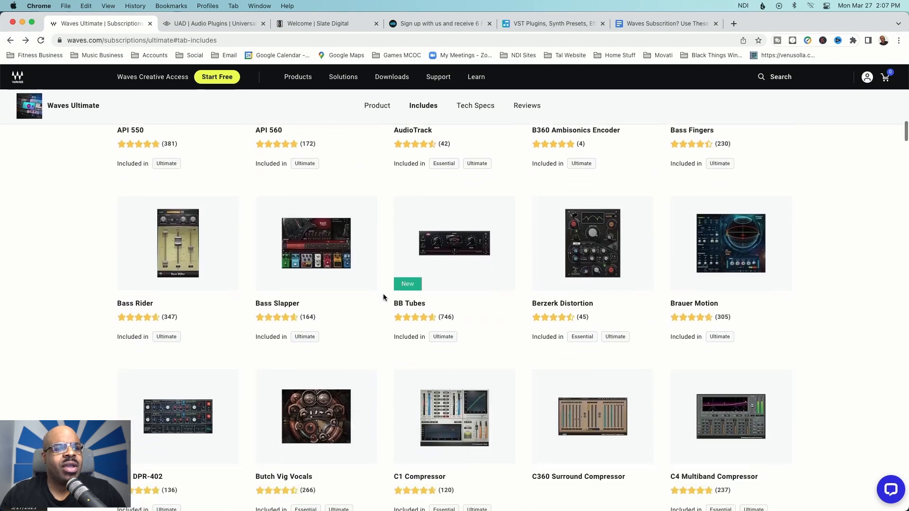
{"action": "scroll", "scroll_direction": "down", "scroll_amount": 3}
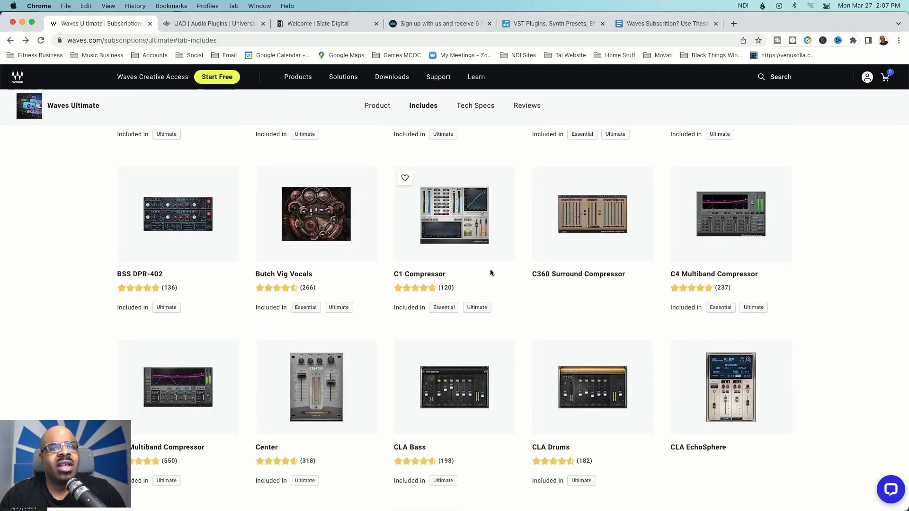
{"action": "mouse_move", "coordinate": [551, 263]}
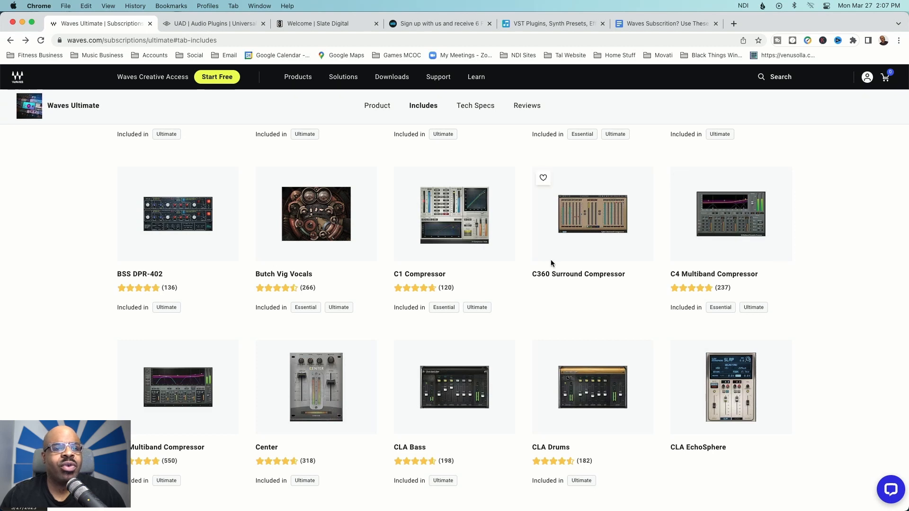
{"action": "scroll", "scroll_direction": "down", "scroll_amount": 3}
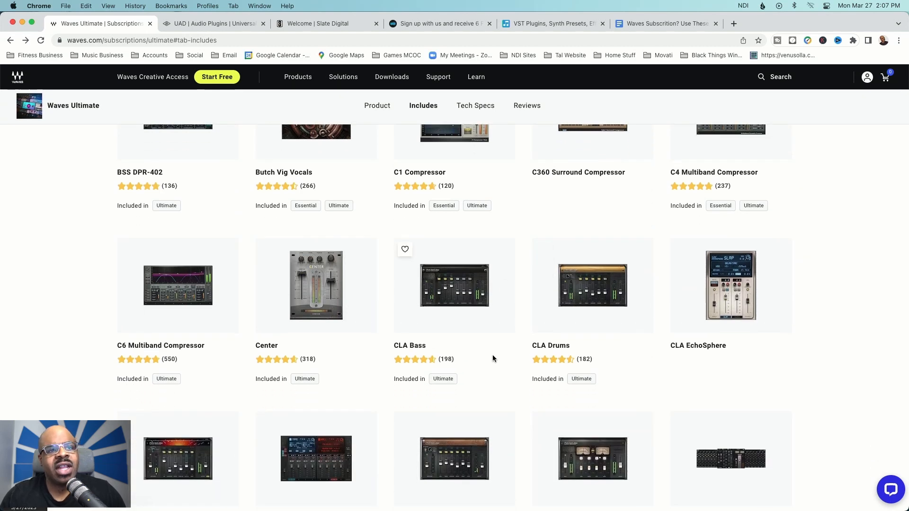
{"action": "scroll", "scroll_direction": "down", "scroll_amount": 3}
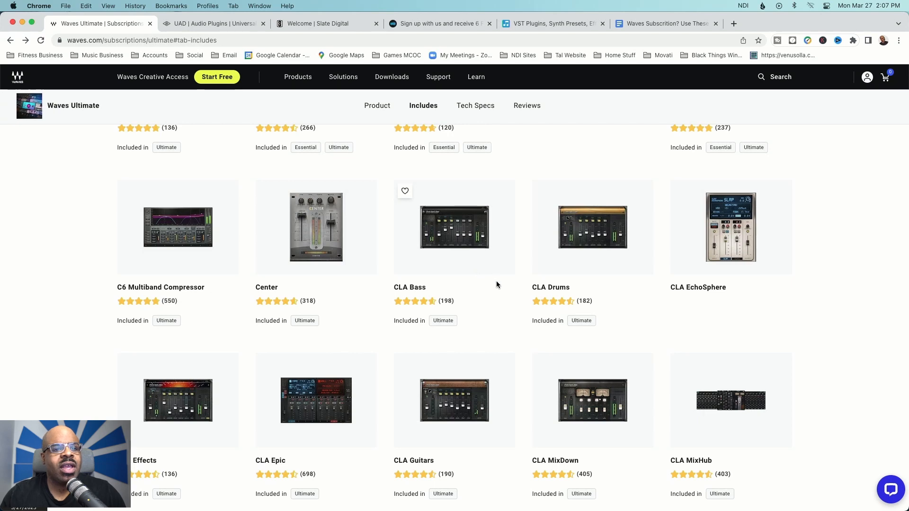
{"action": "scroll", "scroll_direction": "down", "scroll_amount": 3}
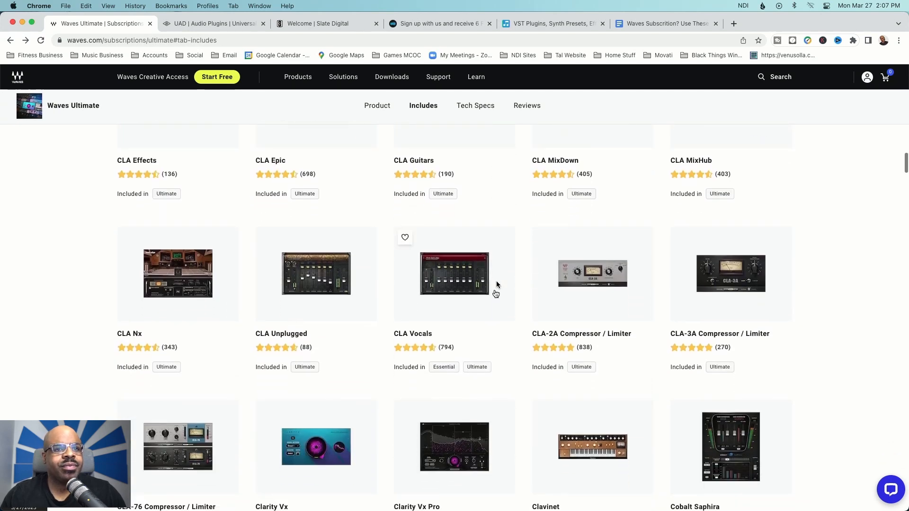
{"action": "scroll", "scroll_direction": "down", "scroll_amount": 3}
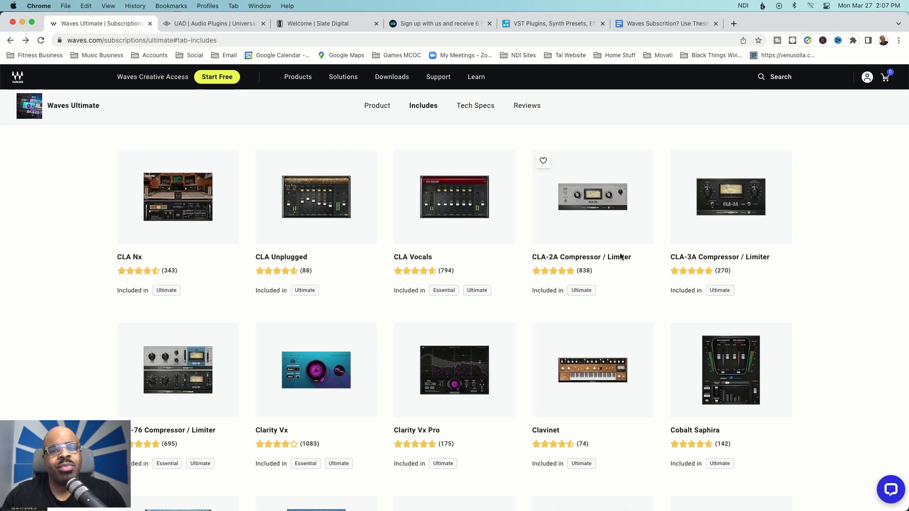
{"action": "scroll", "scroll_direction": "down", "scroll_amount": 3}
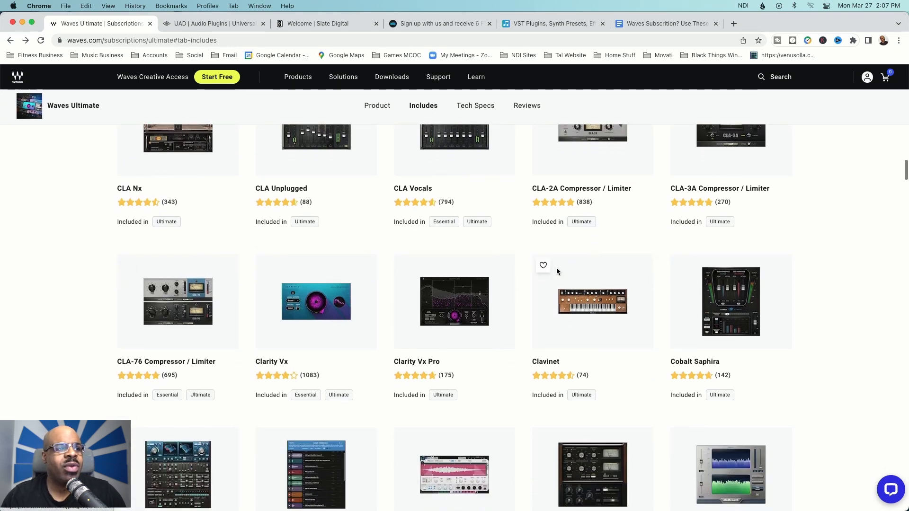
{"action": "mouse_move", "coordinate": [114, 357]}
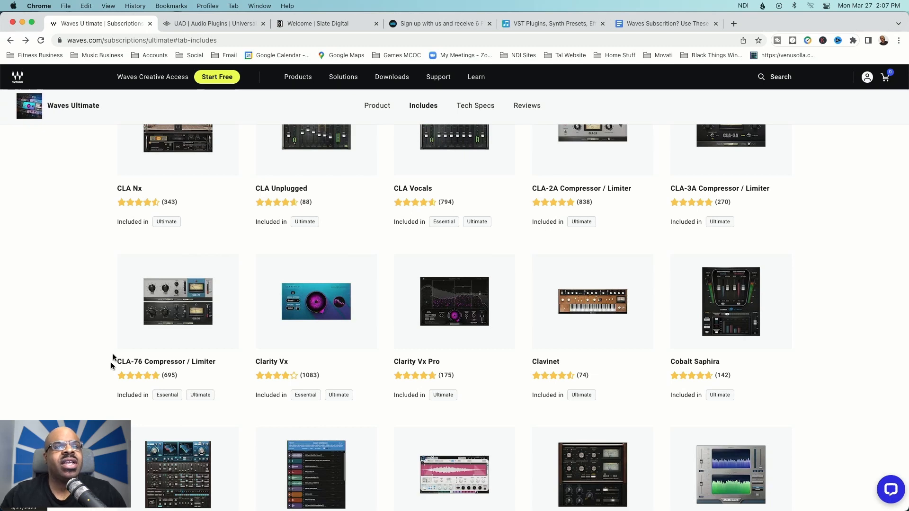
{"action": "scroll", "scroll_direction": "down", "scroll_amount": 3}
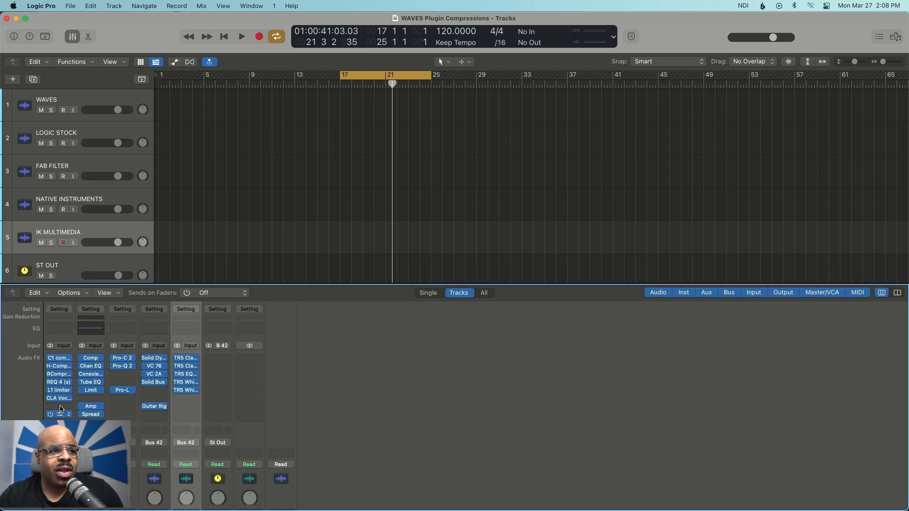
Place Waves S1 Imager beside Logic's Stereo Spread and raise Stereo Spread's lower intensity to 100%.
{"action": "left_click", "coordinate": [59, 413]}
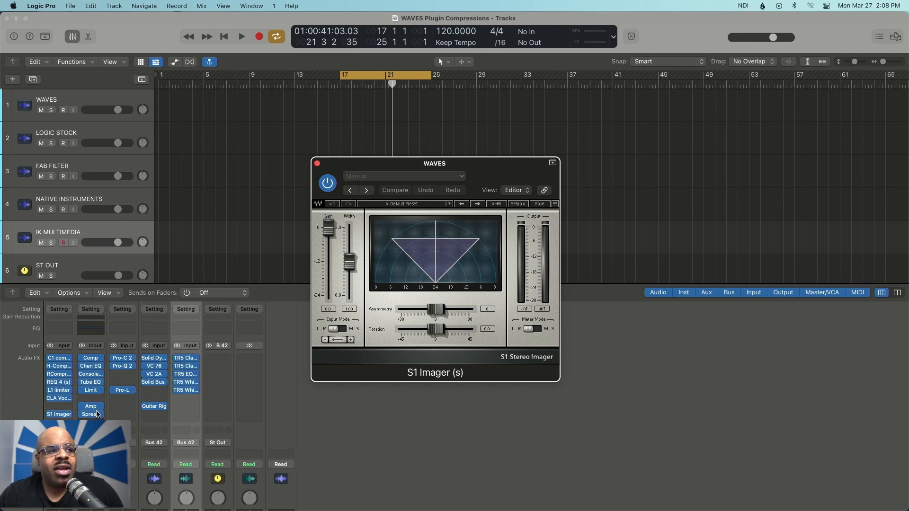
{"action": "left_click", "coordinate": [90, 414]}
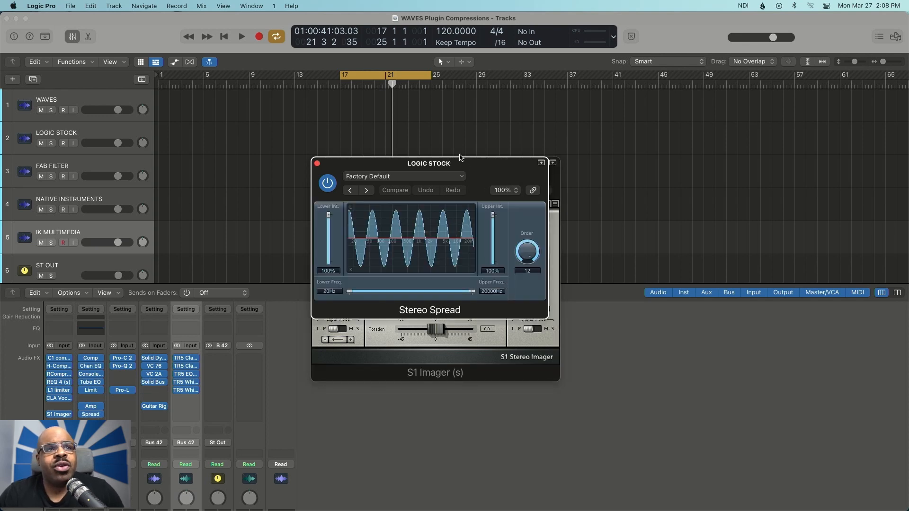
{"action": "left_click_drag", "start_coordinate": [429, 164], "coordinate": [691, 170]}
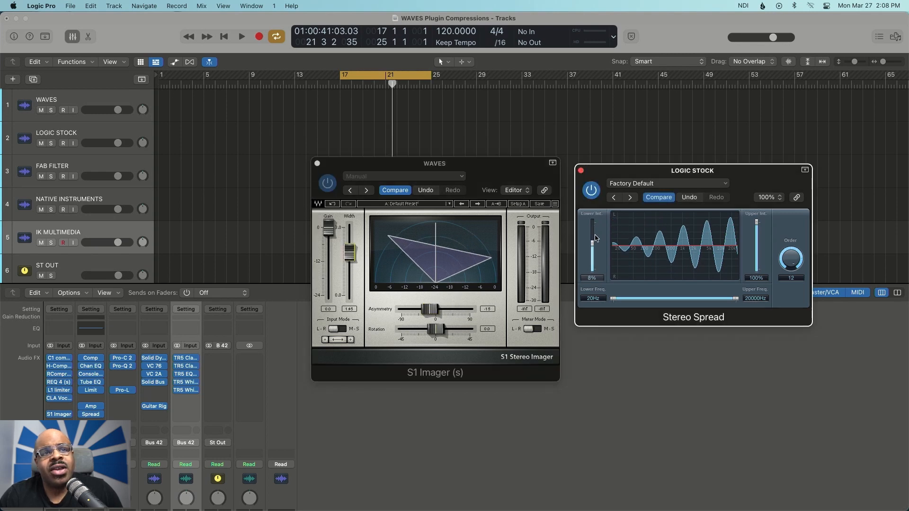
{"action": "left_click_drag", "start_coordinate": [589, 249], "coordinate": [589, 223]}
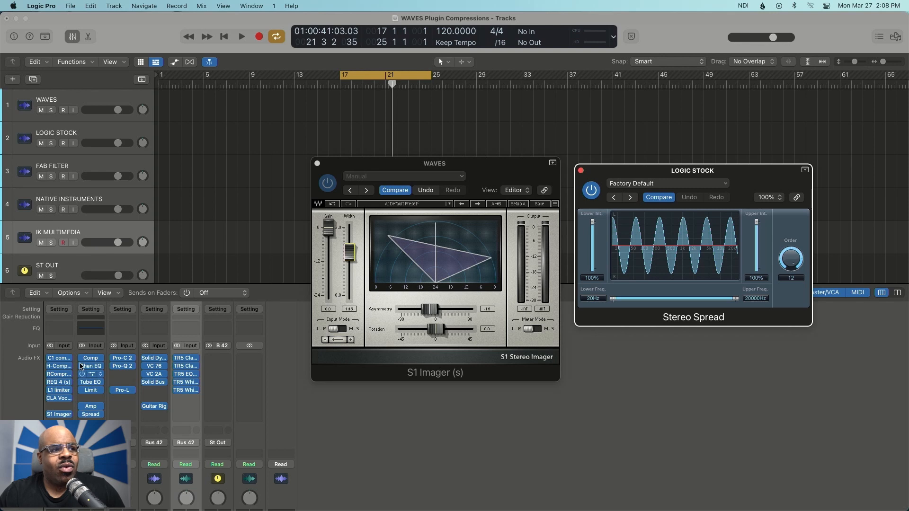
{"action": "left_click", "coordinate": [59, 365]}
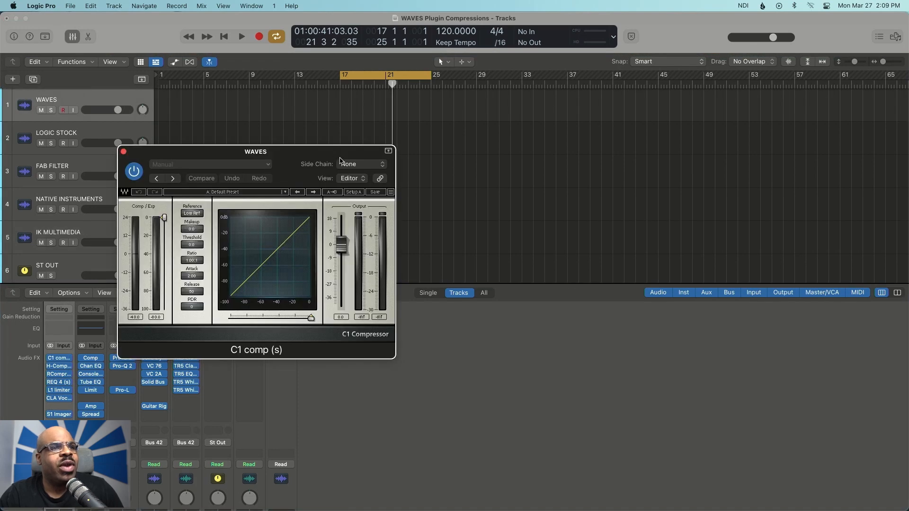
Move the C1 comp up and bring the Waves RCompressor out beside it.
{"action": "left_click_drag", "start_coordinate": [255, 151], "coordinate": [260, 79]}
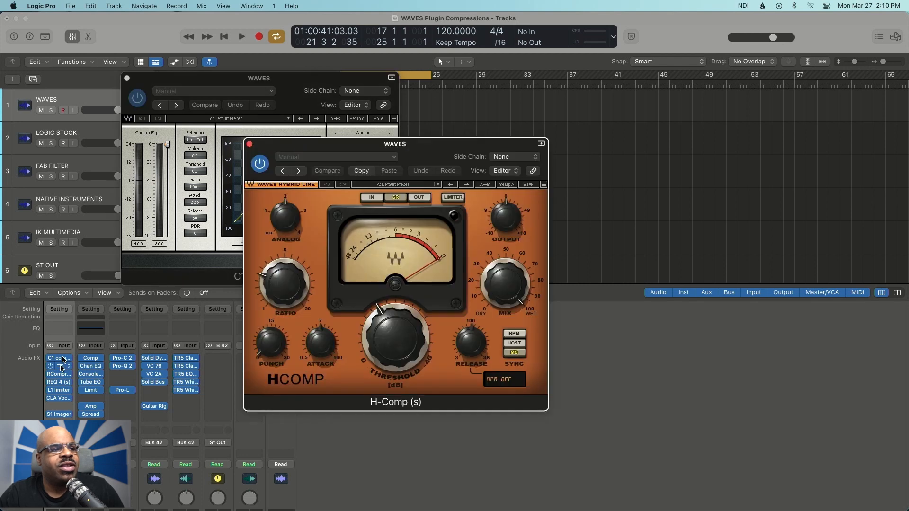
{"action": "left_click", "coordinate": [59, 374]}
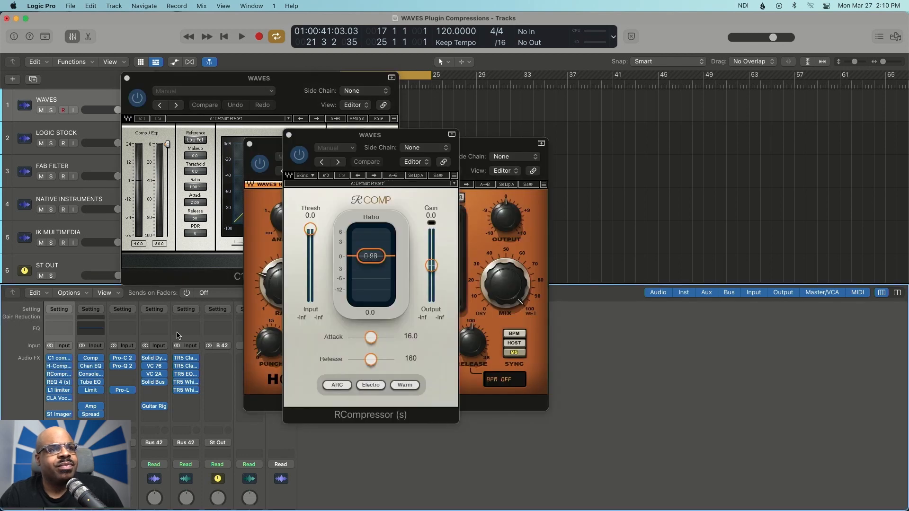
{"action": "left_click_drag", "start_coordinate": [369, 135], "coordinate": [423, 124]}
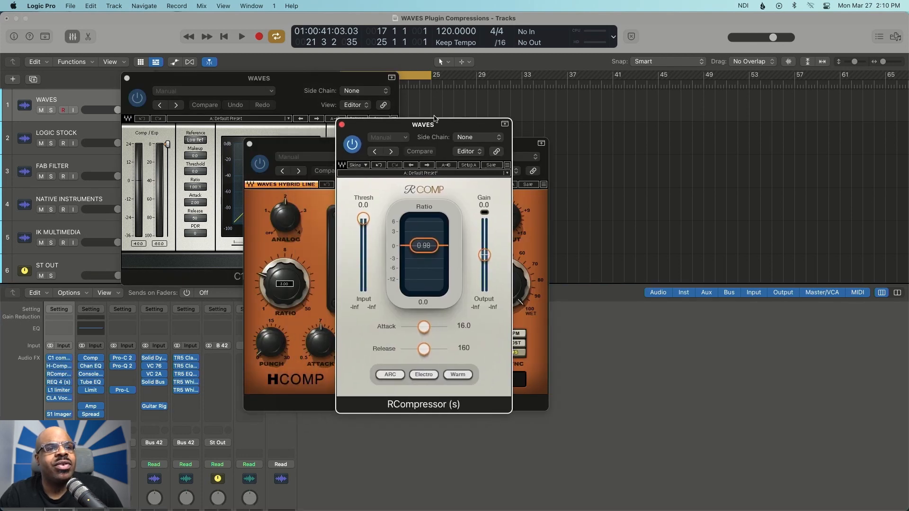
{"action": "left_click_drag", "start_coordinate": [435, 123], "coordinate": [585, 112]}
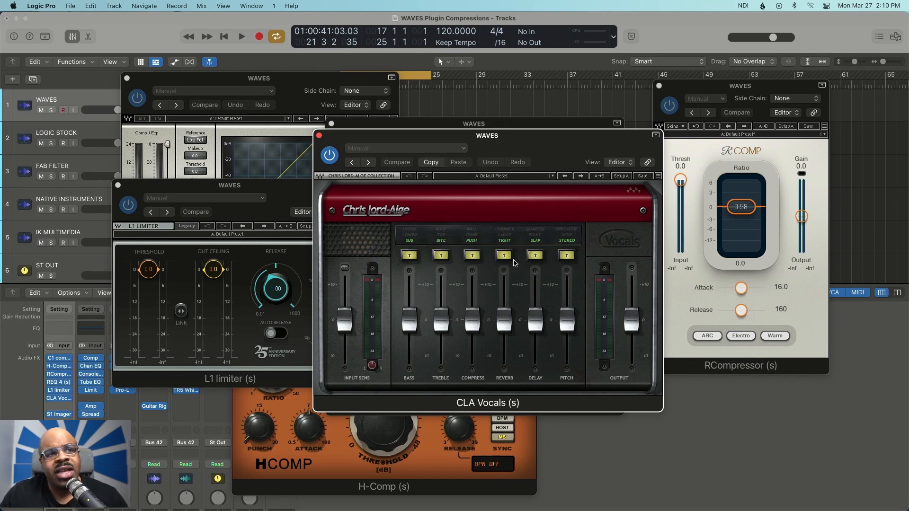
{"action": "mouse_move", "coordinate": [502, 391]}
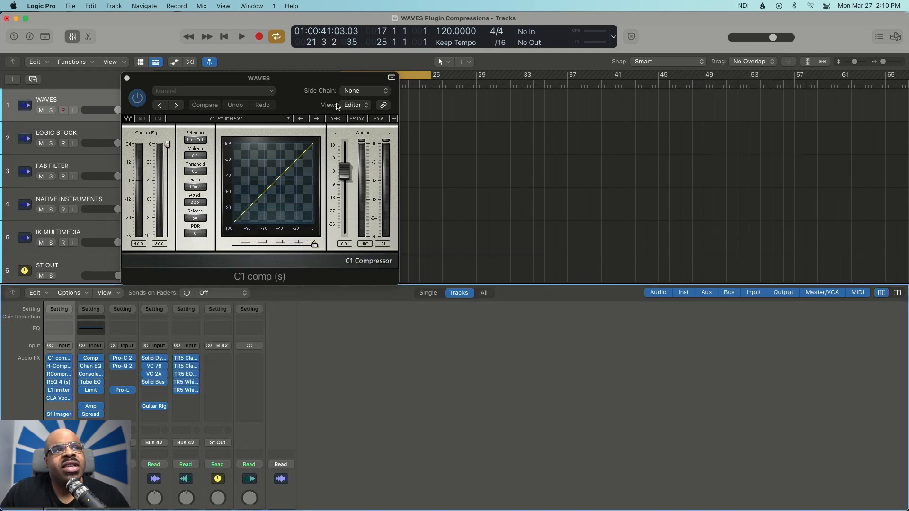
Move the Waves C1 comp aside to make room for the stock Compressor.
{"action": "left_click_drag", "start_coordinate": [257, 78], "coordinate": [299, 142]}
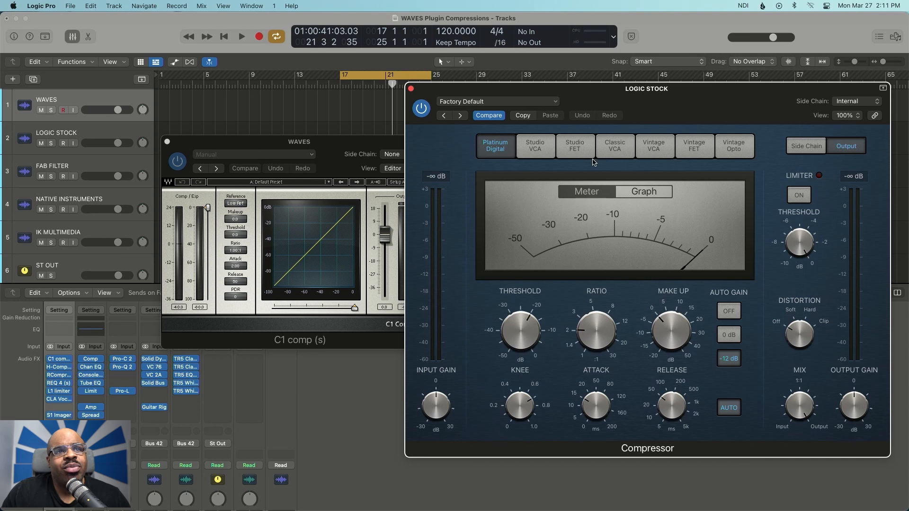
Try the stock Compressor's Studio FET and Vintage VCA models with the VC 76 placed alongside.
{"action": "left_click", "coordinate": [574, 145]}
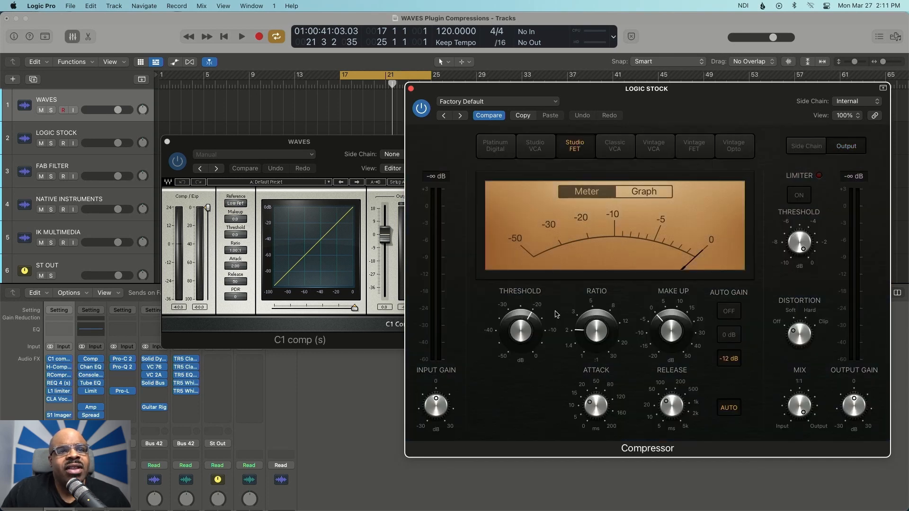
{"action": "mouse_move", "coordinate": [559, 350]}
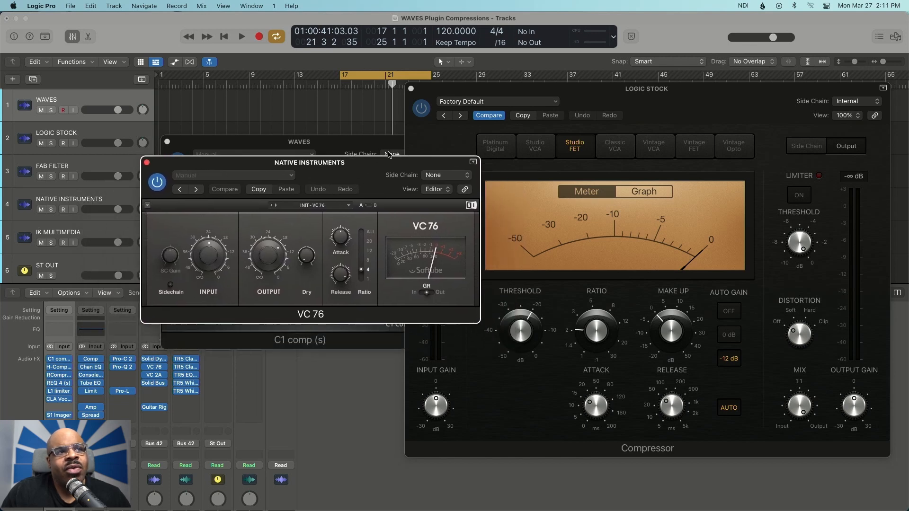
{"action": "left_click_drag", "start_coordinate": [308, 162], "coordinate": [244, 157]}
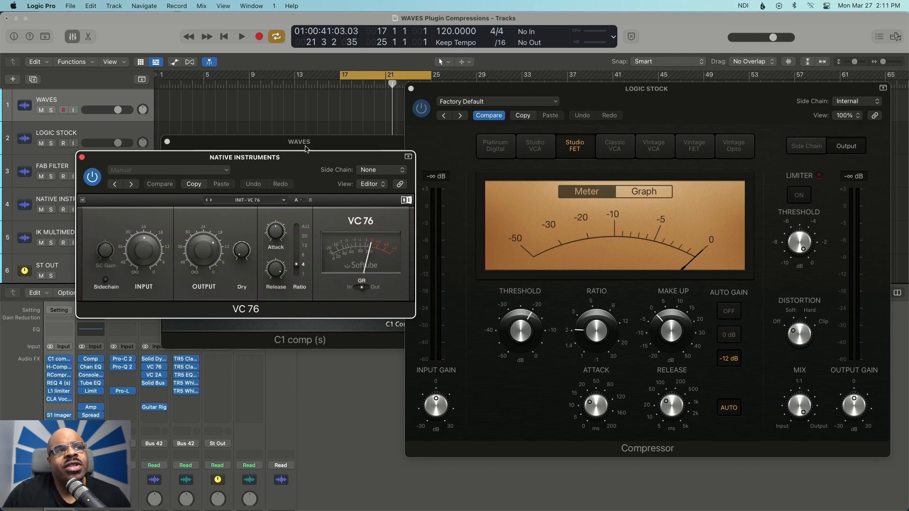
{"action": "mouse_move", "coordinate": [306, 151]}
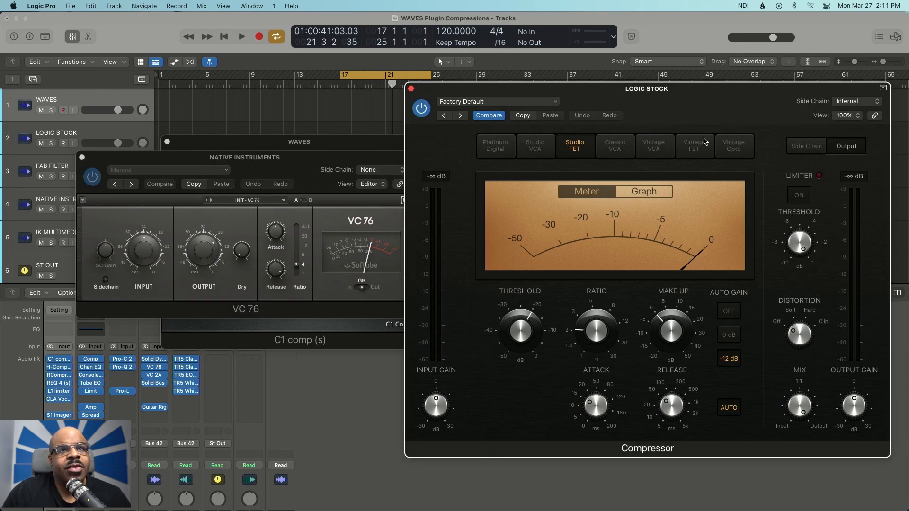
{"action": "left_click", "coordinate": [653, 146]}
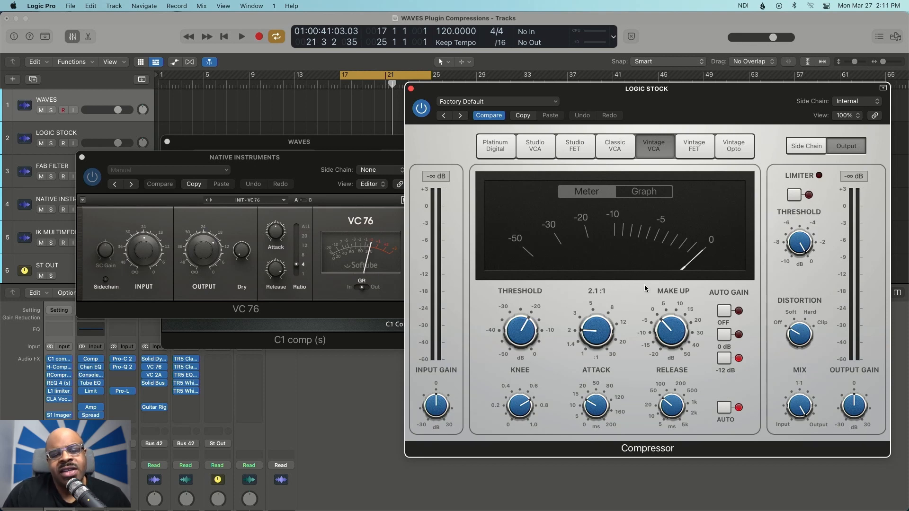
{"action": "mouse_move", "coordinate": [631, 298]}
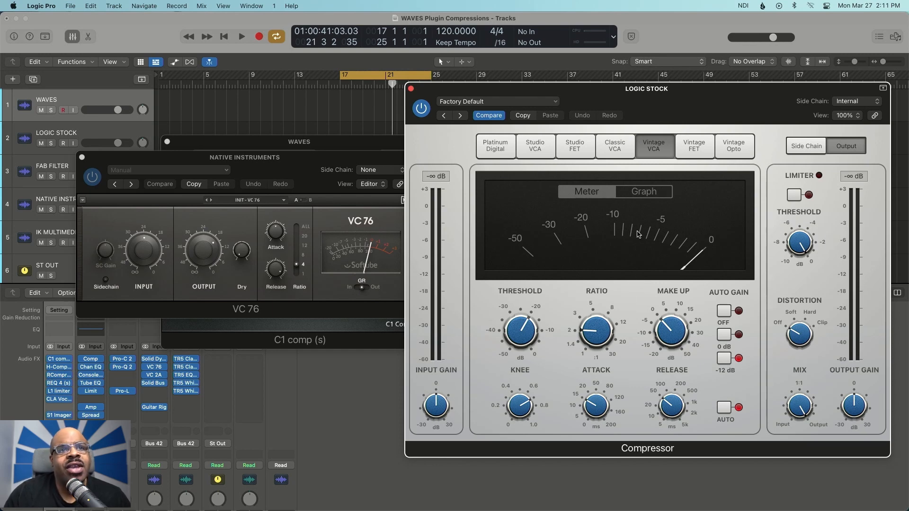
{"action": "mouse_move", "coordinate": [640, 226]}
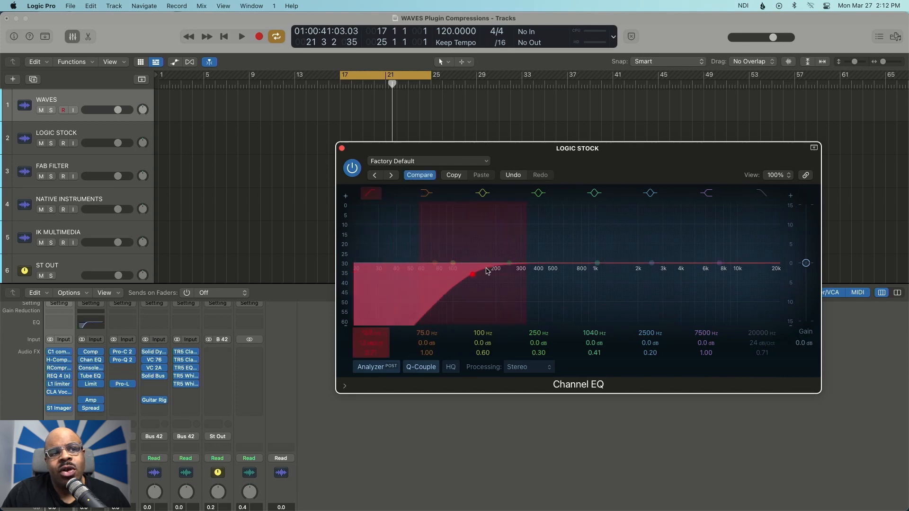
Sweep the Channel EQ low-cut filter up toward 1 kHz and back down.
{"action": "left_click_drag", "start_coordinate": [473, 274], "coordinate": [582, 274]}
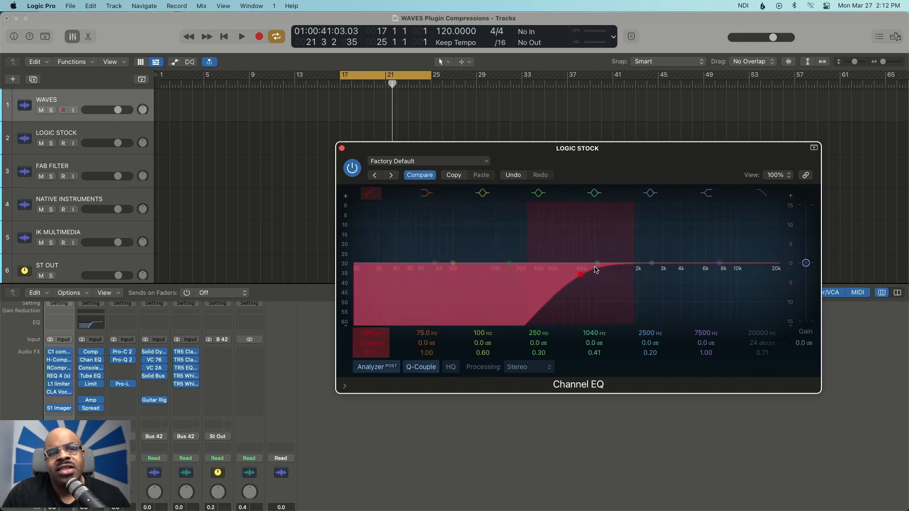
{"action": "left_click_drag", "start_coordinate": [581, 275], "coordinate": [484, 274]}
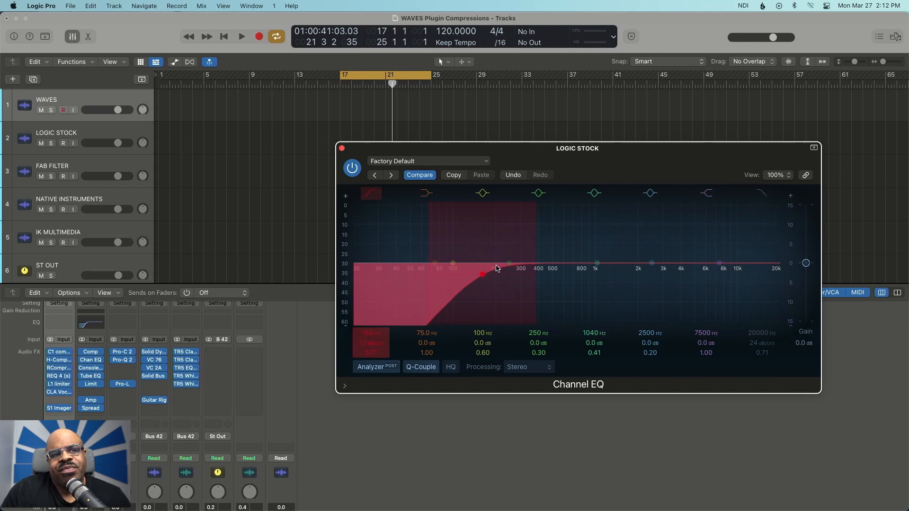
{"action": "left_click", "coordinate": [509, 262]}
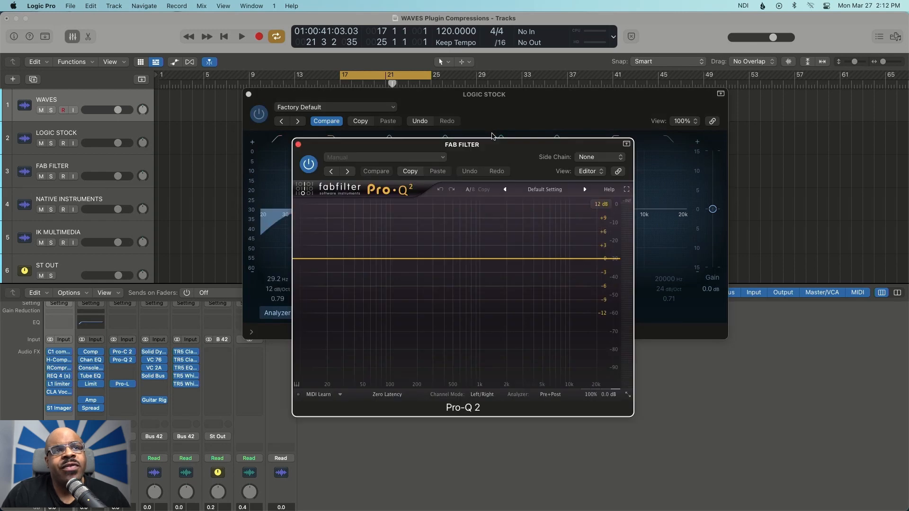
In Pro-Q 2 beside the Channel EQ, boost a band near 1.4 kHz then turn it into a cut near 800 Hz.
{"action": "left_click_drag", "start_coordinate": [462, 144], "coordinate": [567, 138]}
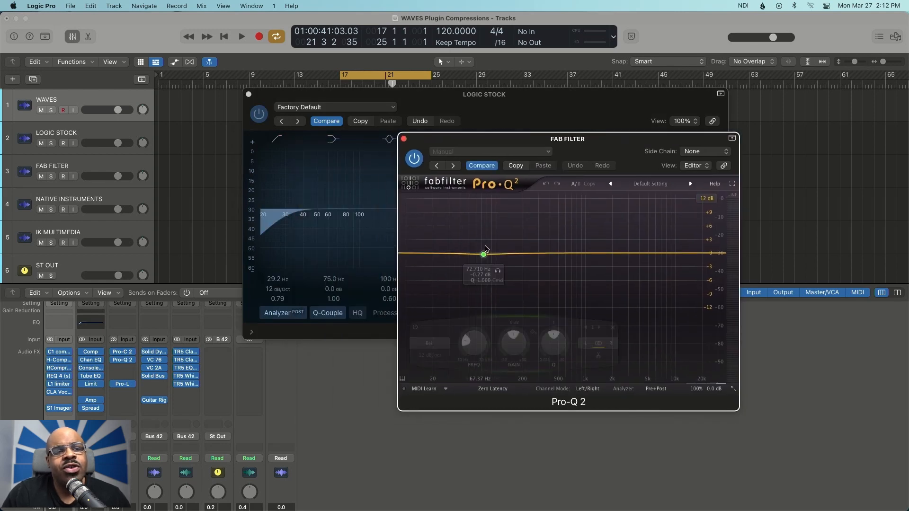
{"action": "left_click_drag", "start_coordinate": [483, 254], "coordinate": [600, 210]}
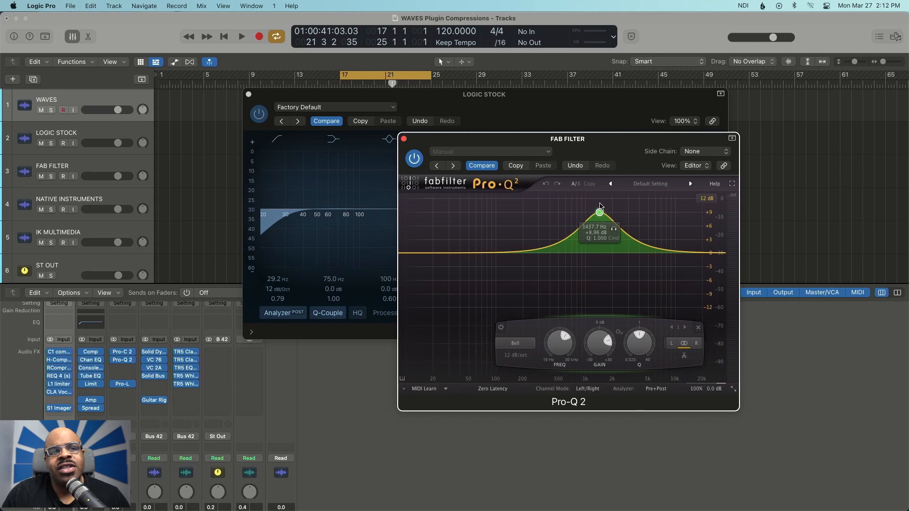
{"action": "left_click_drag", "start_coordinate": [599, 210], "coordinate": [577, 274]}
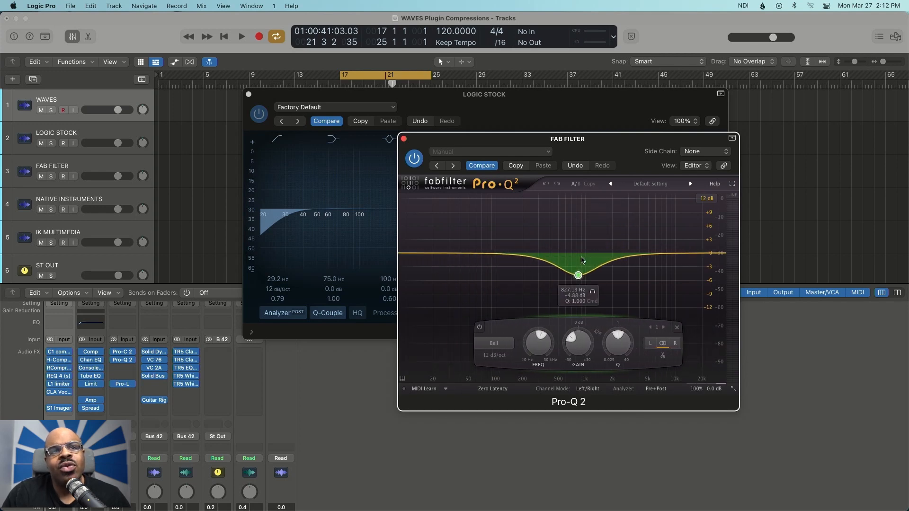
{"action": "left_click_drag", "start_coordinate": [577, 275], "coordinate": [591, 251]}
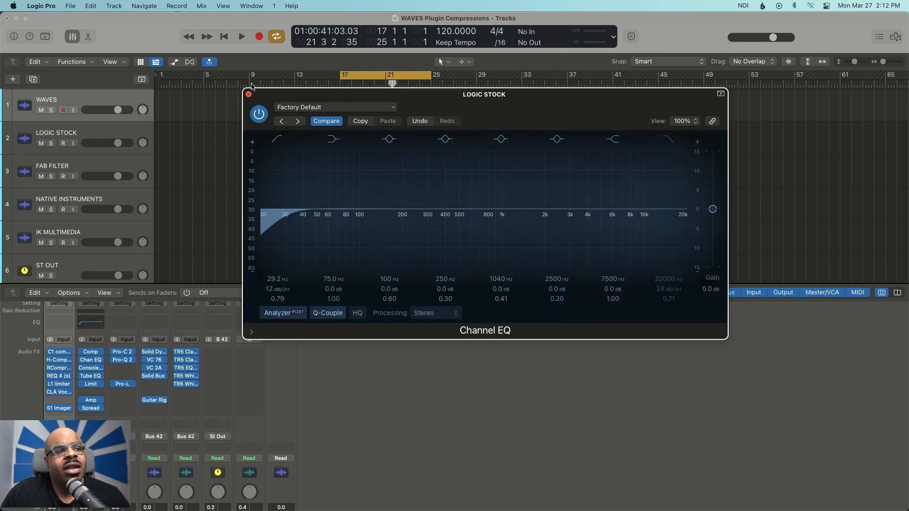
Close the Channel EQ and position the stock Vintage Console EQ.
{"action": "left_click", "coordinate": [249, 93]}
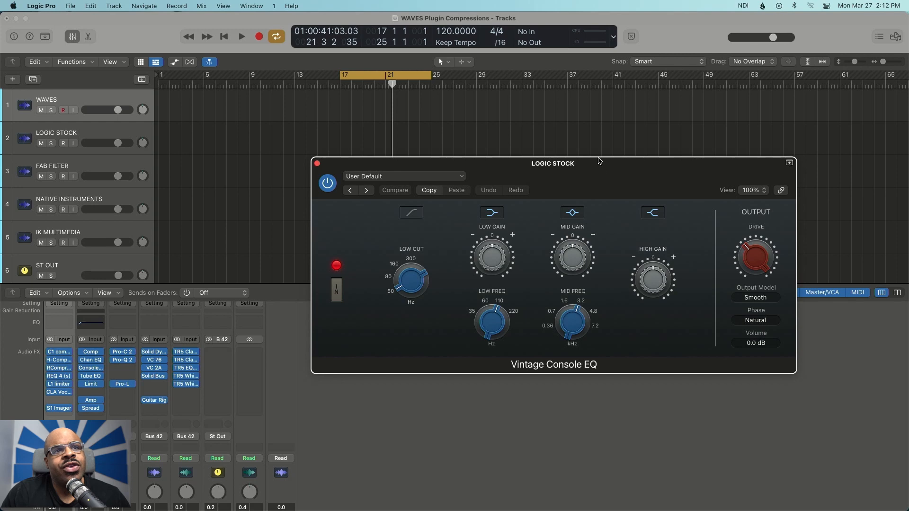
{"action": "left_click_drag", "start_coordinate": [552, 163], "coordinate": [586, 179]}
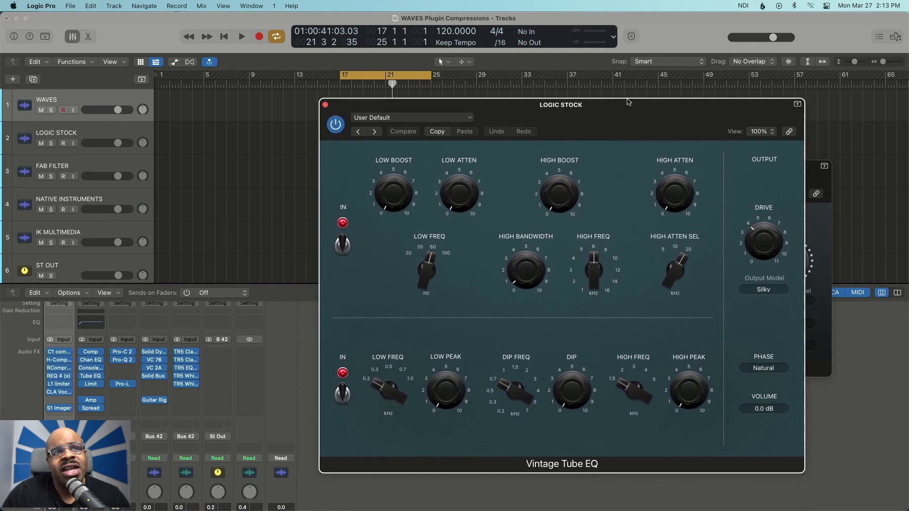
Arrange the Vintage Tube EQ and TR5 EQP-1A windows side by side.
{"action": "left_click_drag", "start_coordinate": [626, 103], "coordinate": [616, 94]}
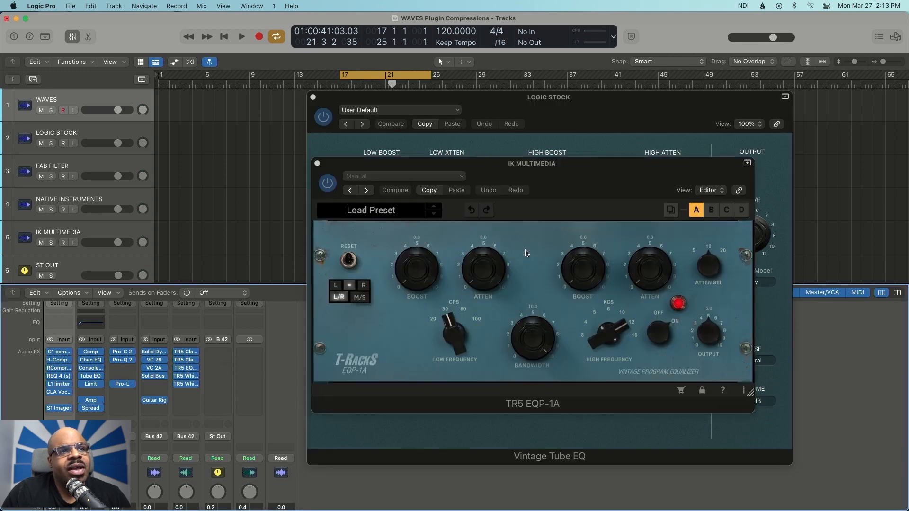
{"action": "left_click_drag", "start_coordinate": [531, 163], "coordinate": [591, 144]}
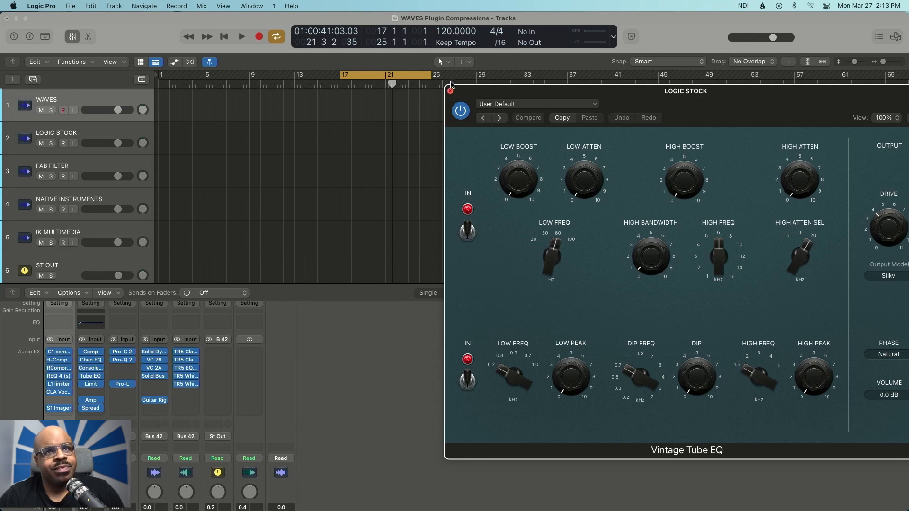
Compare the stock Limiter with FabFilter Pro-L side by side, then close both windows.
{"action": "left_click", "coordinate": [450, 86]}
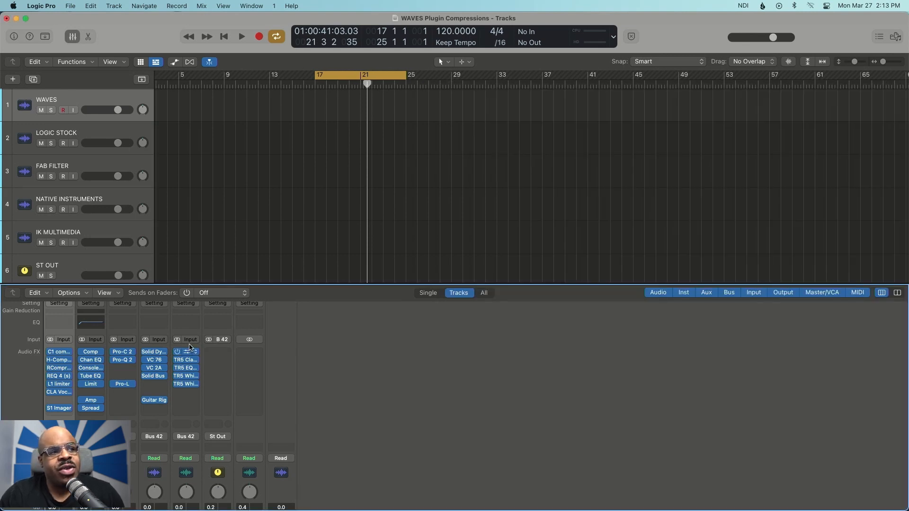
{"action": "mouse_move", "coordinate": [91, 384]}
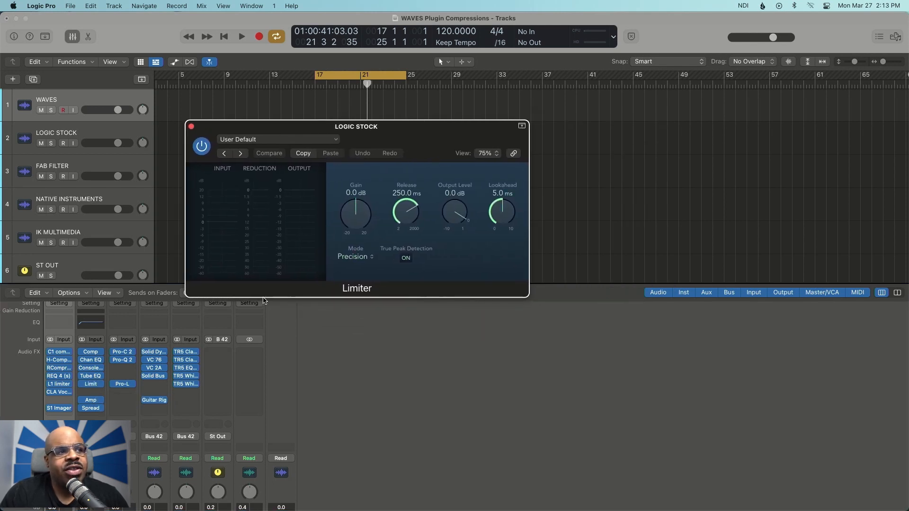
{"action": "left_click", "coordinate": [122, 383]}
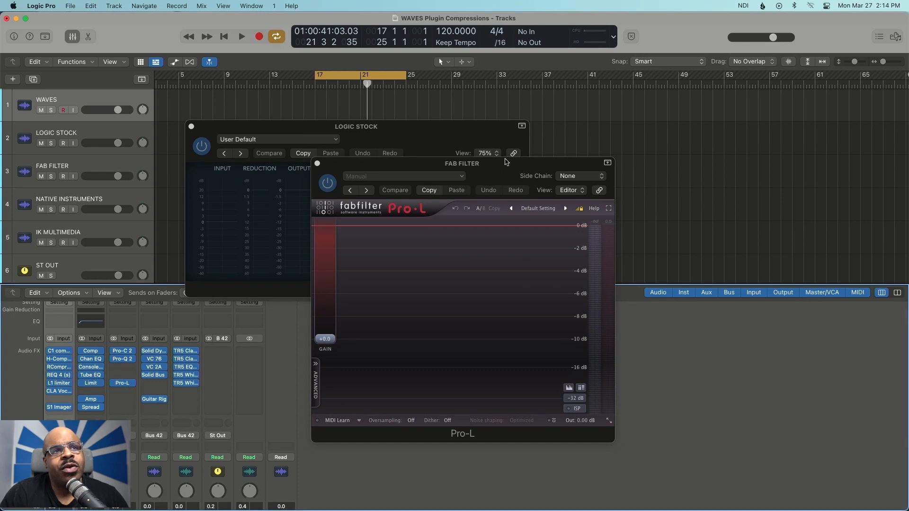
{"action": "left_click_drag", "start_coordinate": [462, 164], "coordinate": [700, 105]}
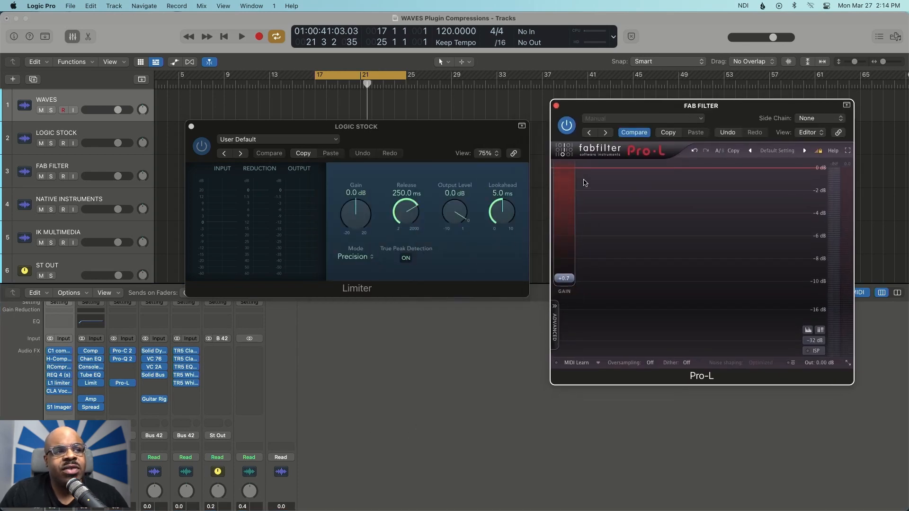
{"action": "left_click", "coordinate": [556, 105]}
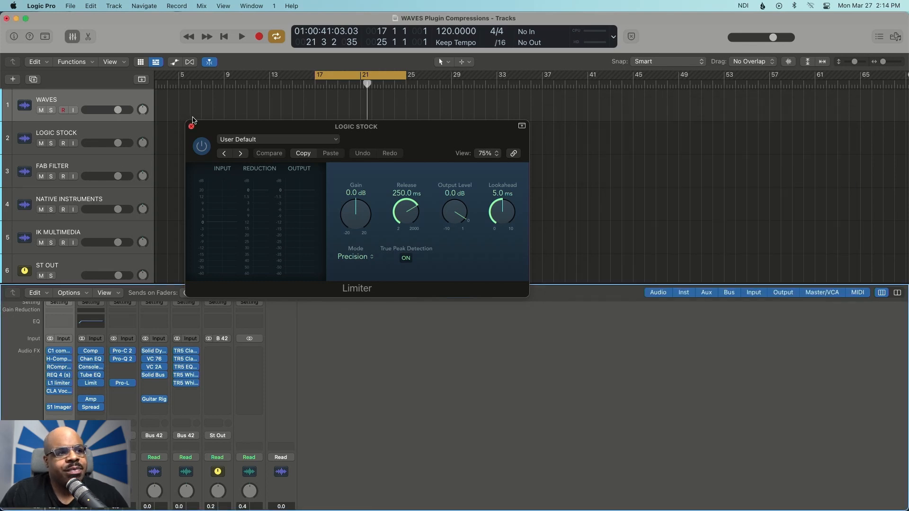
{"action": "left_click", "coordinate": [191, 125]}
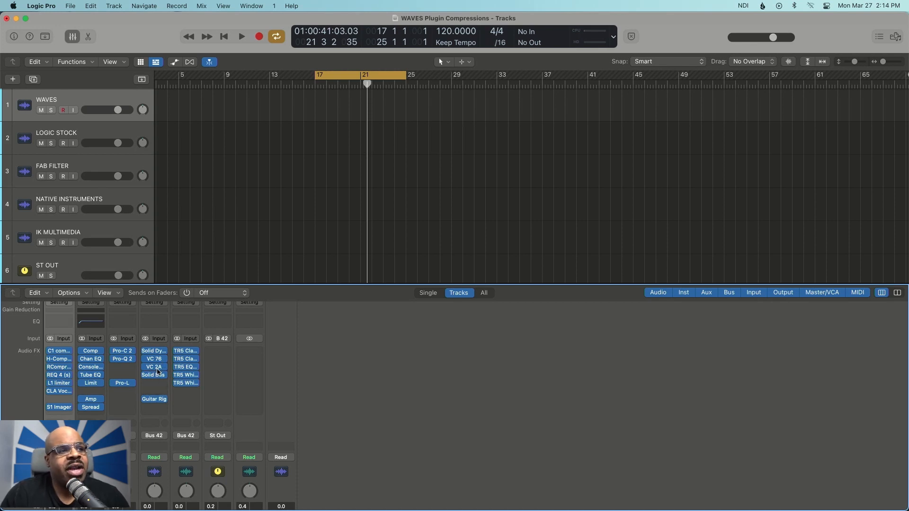
View Solid Bus Comp and TR5 Classic Comp, then bring up Amp Designer on LOGIC STOCK.
{"action": "left_click", "coordinate": [153, 375]}
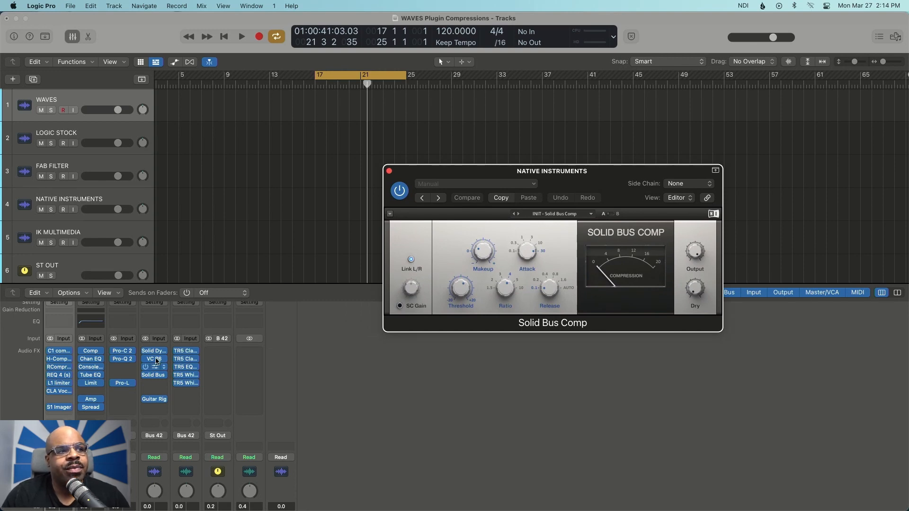
{"action": "left_click", "coordinate": [153, 366]}
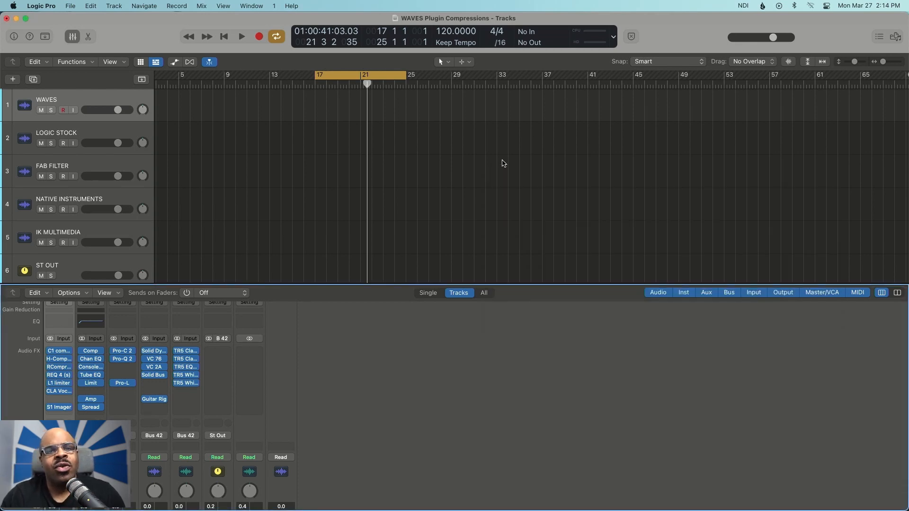
{"action": "mouse_move", "coordinate": [501, 172]}
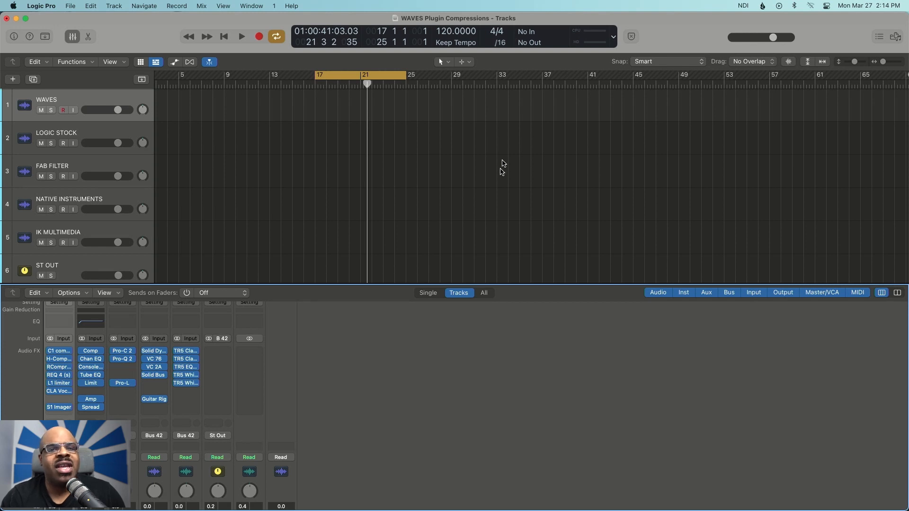
{"action": "mouse_move", "coordinate": [204, 329]}
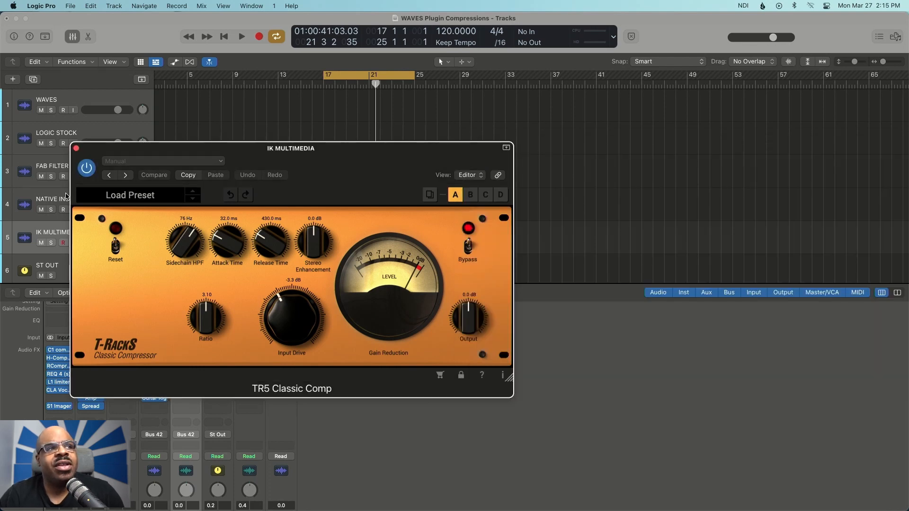
{"action": "left_click", "coordinate": [76, 148]}
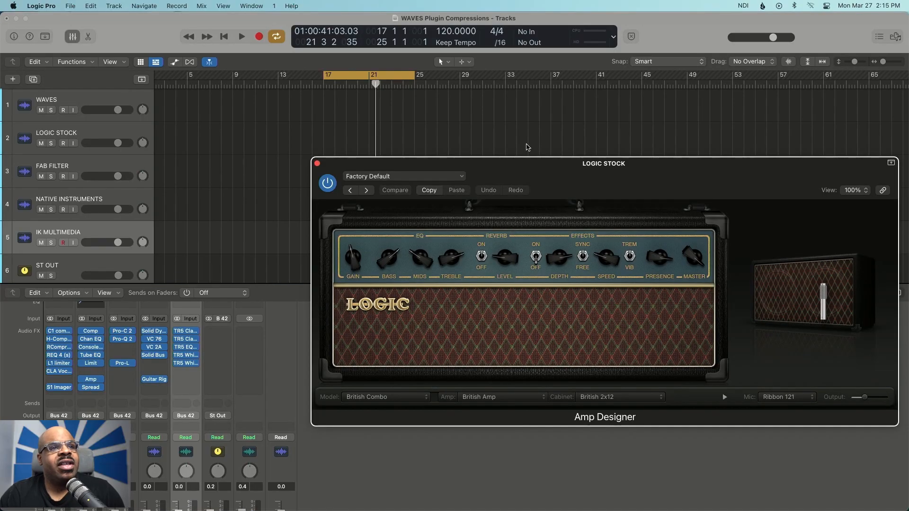
Load the Brit Reverb preset in Amp Designer, then close the plugin window.
{"action": "left_click_drag", "start_coordinate": [603, 163], "coordinate": [560, 133]}
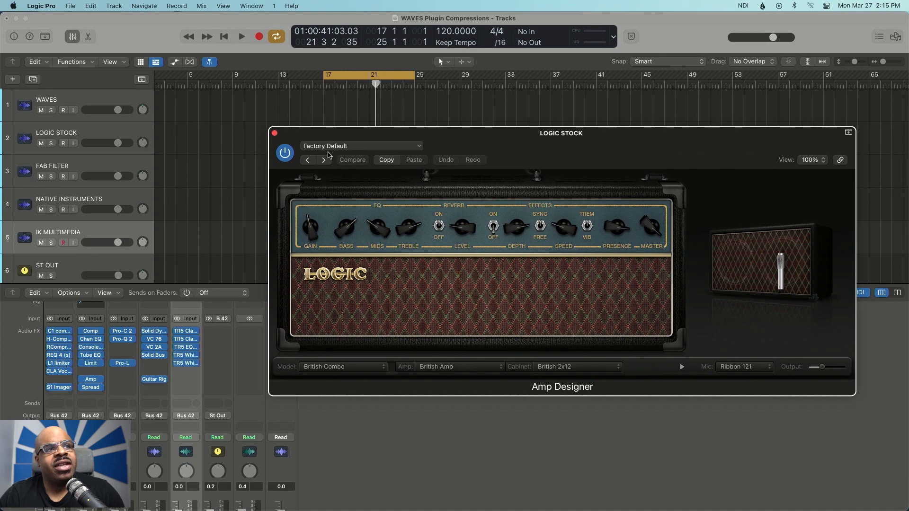
{"action": "left_click", "coordinate": [307, 160]}
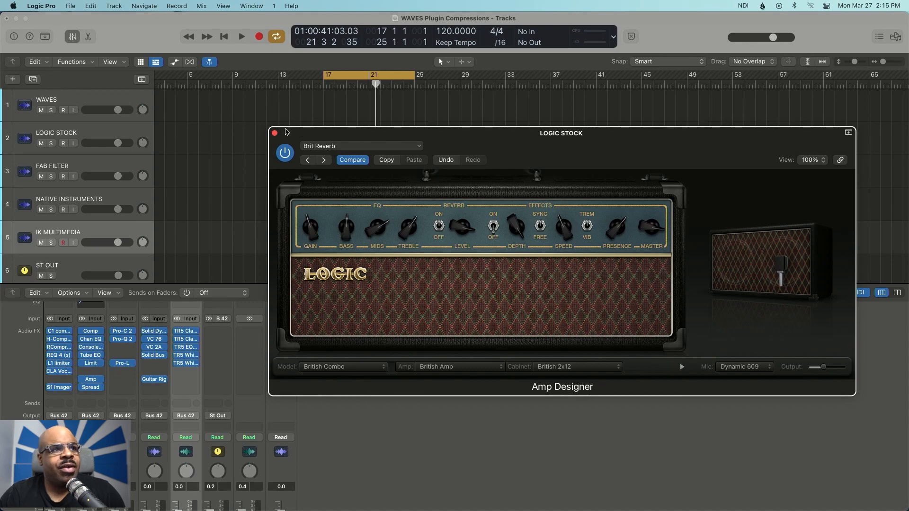
{"action": "left_click", "coordinate": [275, 133]}
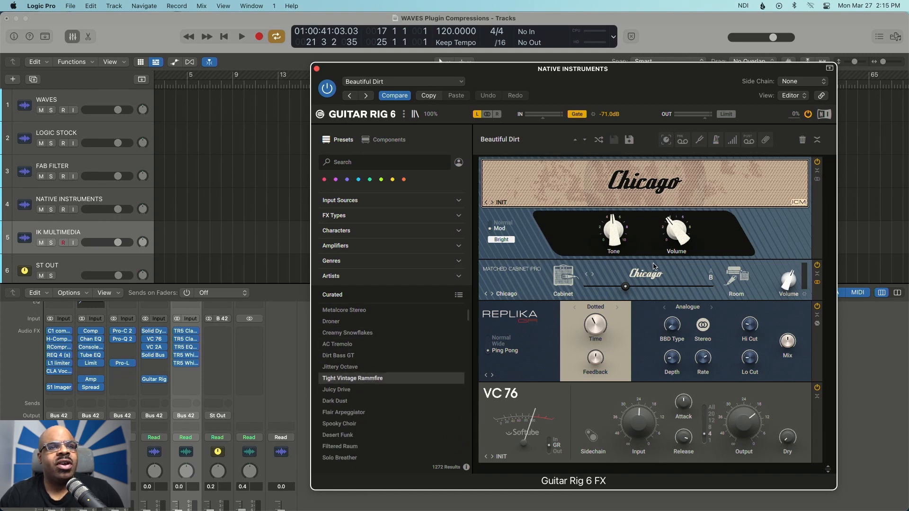
Close the Guitar Rig 6 window to return toward the Waves Ultimate plugin list.
{"action": "left_click", "coordinate": [352, 377]}
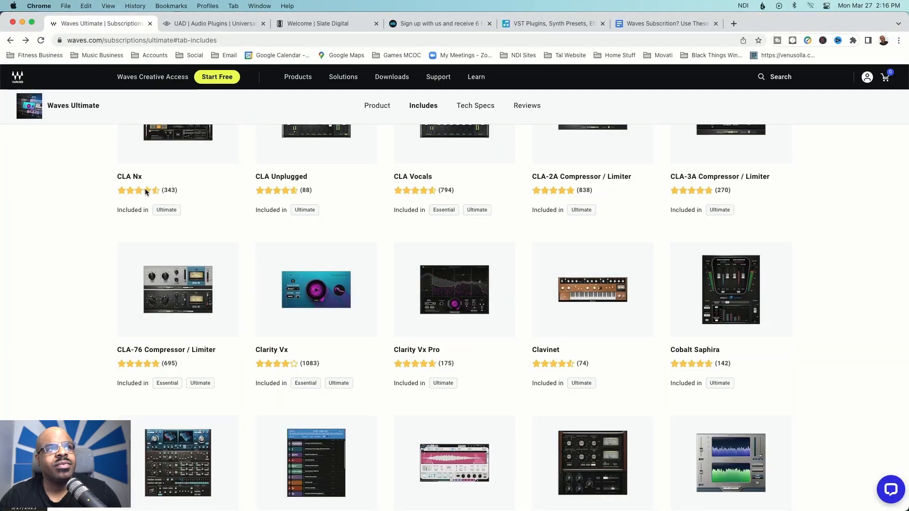
Browse the Explore the UAD Library grid of best-selling plug-ins, then return to the top.
{"action": "left_click", "coordinate": [213, 23]}
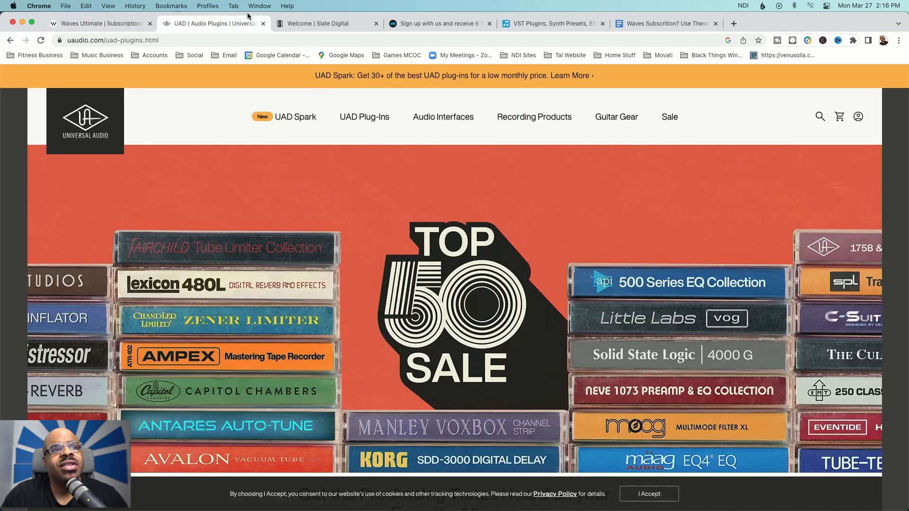
{"action": "scroll", "scroll_direction": "down", "scroll_amount": 3}
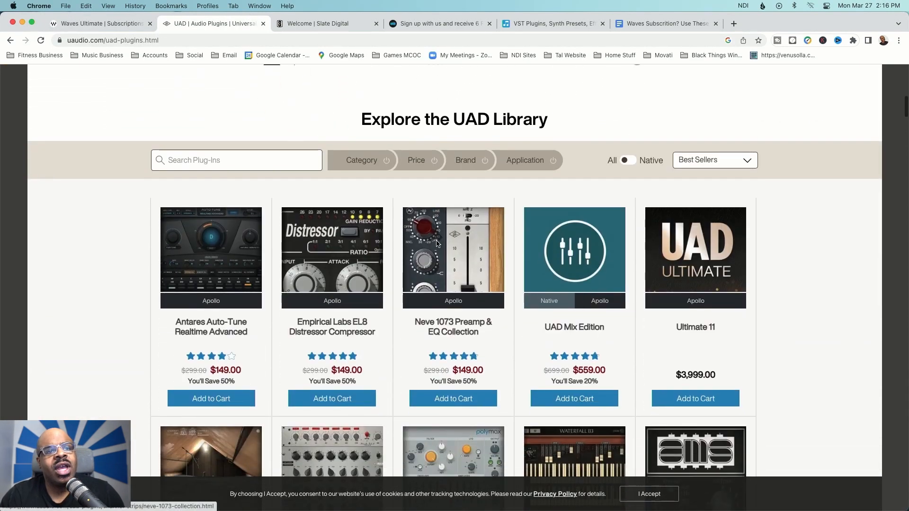
{"action": "scroll", "scroll_direction": "down", "scroll_amount": 3}
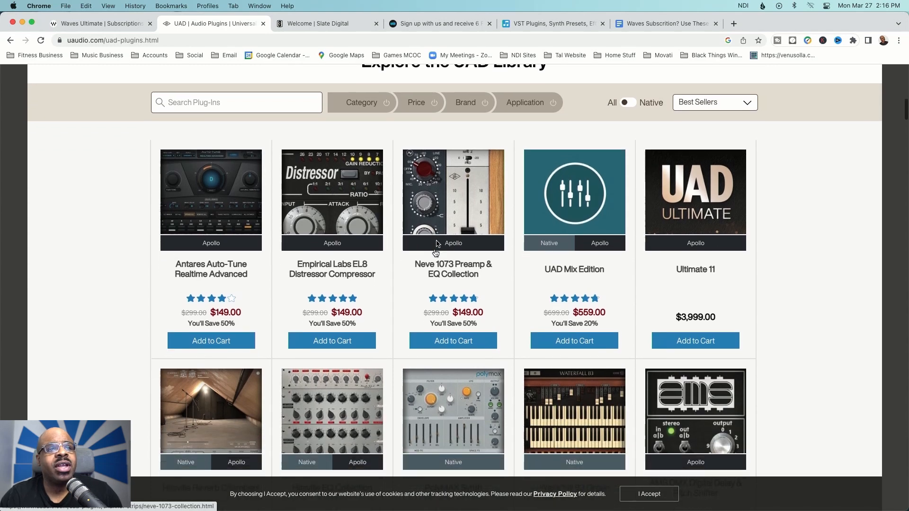
{"action": "scroll", "scroll_direction": "down", "scroll_amount": 3}
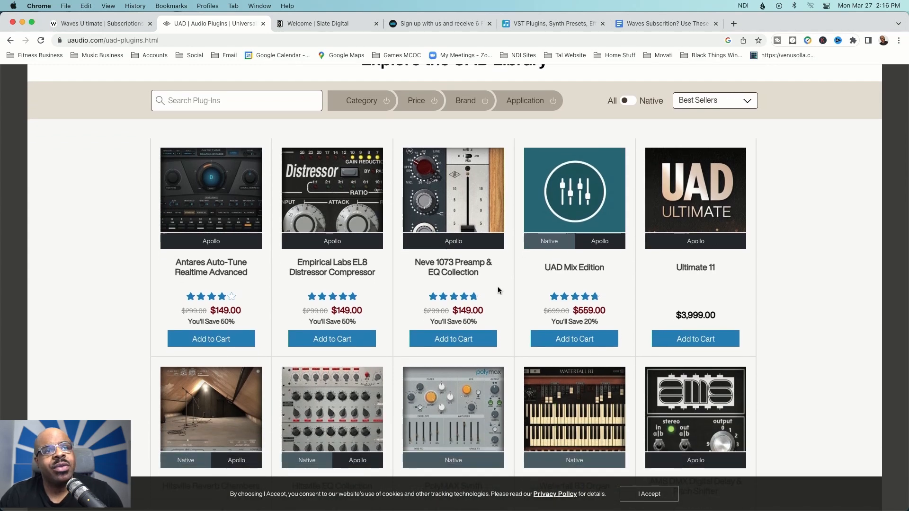
{"action": "mouse_move", "coordinate": [452, 267]}
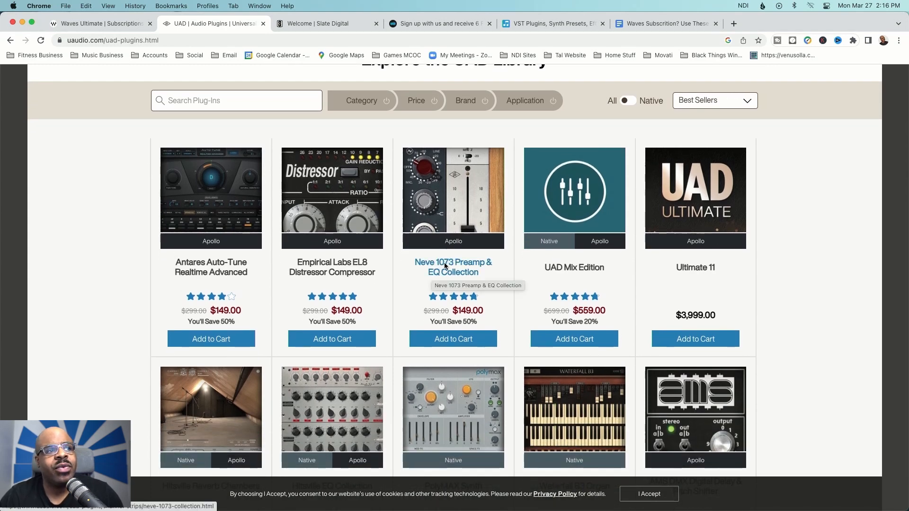
{"action": "scroll", "scroll_direction": "down", "scroll_amount": 3}
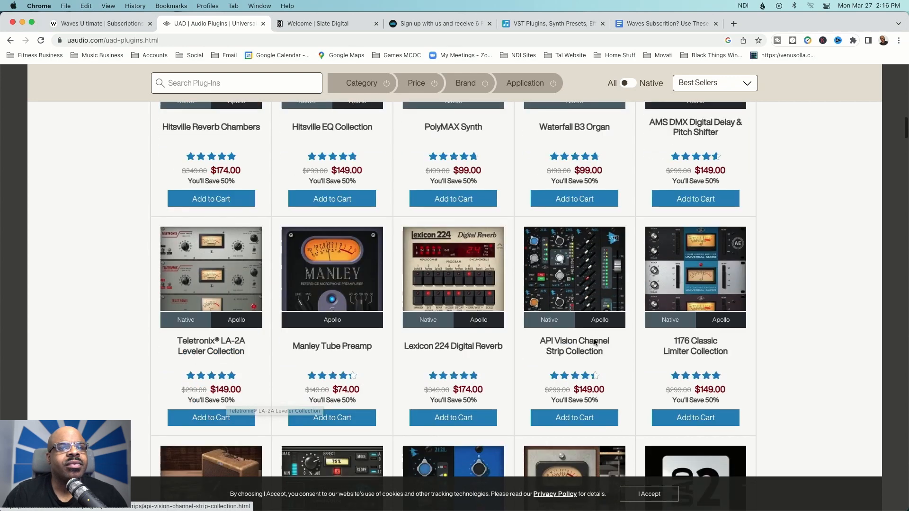
{"action": "scroll", "scroll_direction": "down", "scroll_amount": 3}
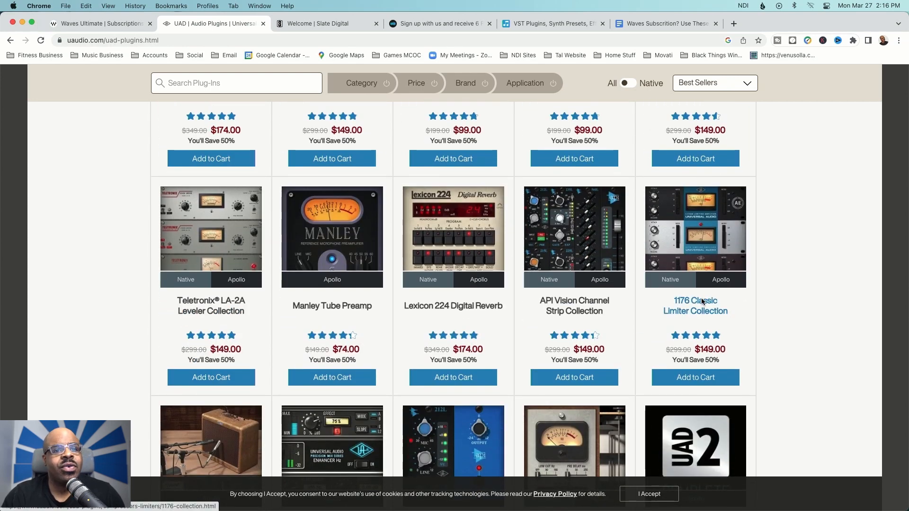
{"action": "mouse_move", "coordinate": [699, 307]}
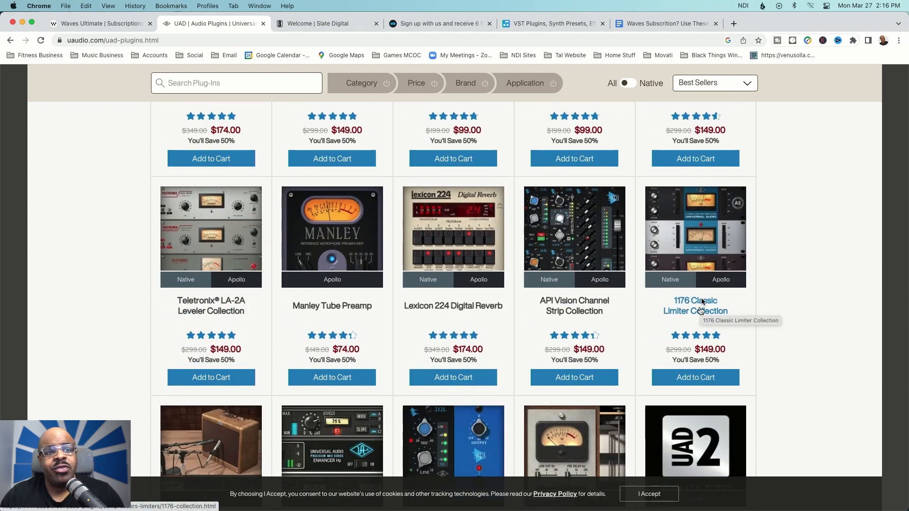
{"action": "scroll", "scroll_direction": "up", "scroll_amount": 3}
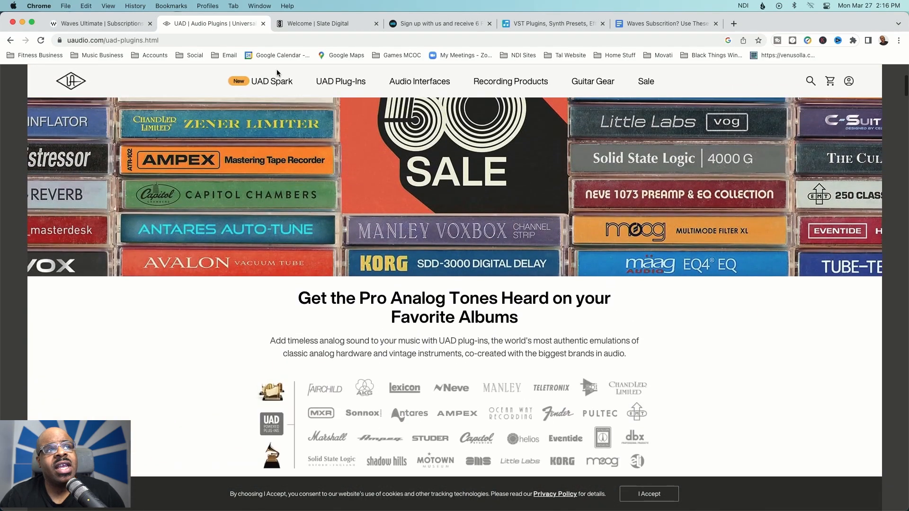
Read through the UAD Spark subscription page, then go back to the previous UAD page.
{"action": "left_click", "coordinate": [272, 82]}
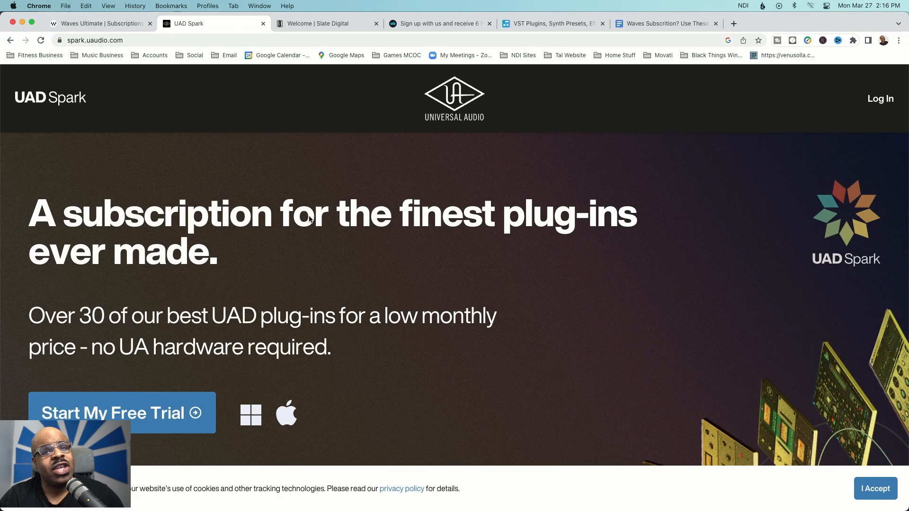
{"action": "scroll", "scroll_direction": "down", "scroll_amount": 3}
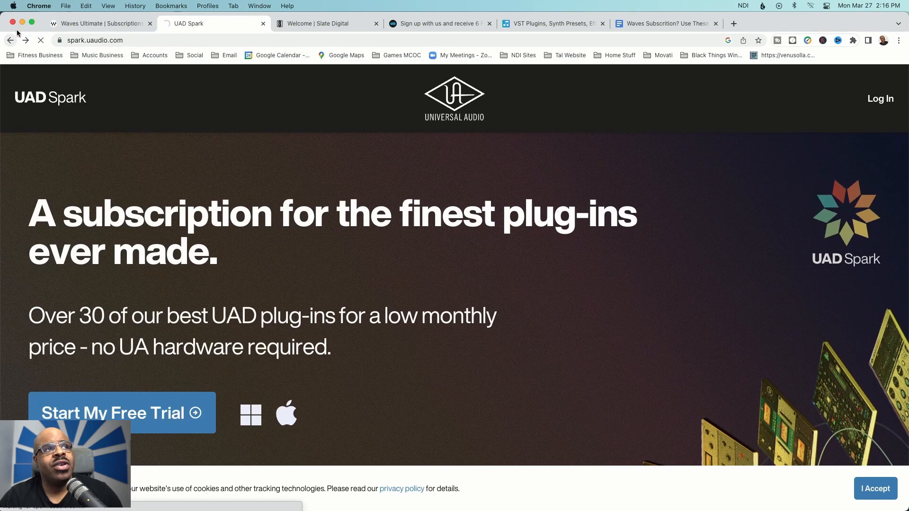
{"action": "left_click", "coordinate": [325, 22]}
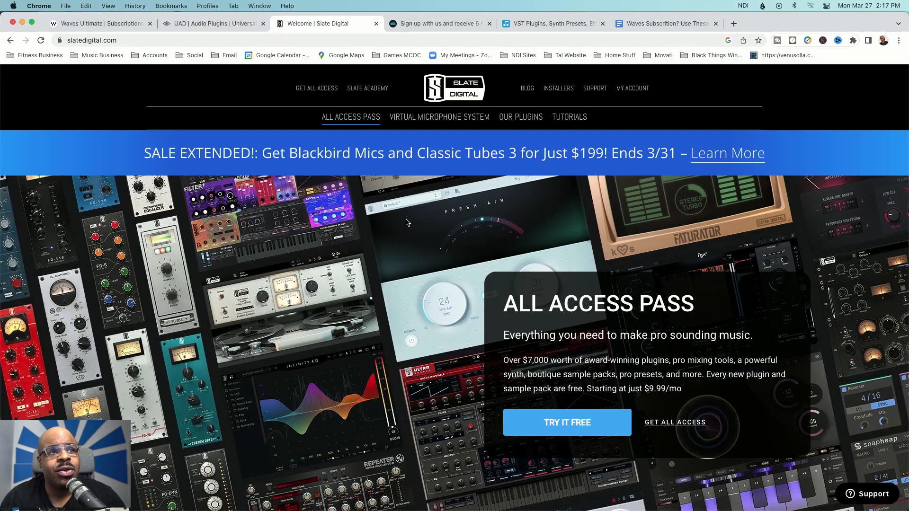
Scroll through Slate Digital's All Access Pass contents down to Newest Additions.
{"action": "scroll", "scroll_direction": "down", "scroll_amount": 3}
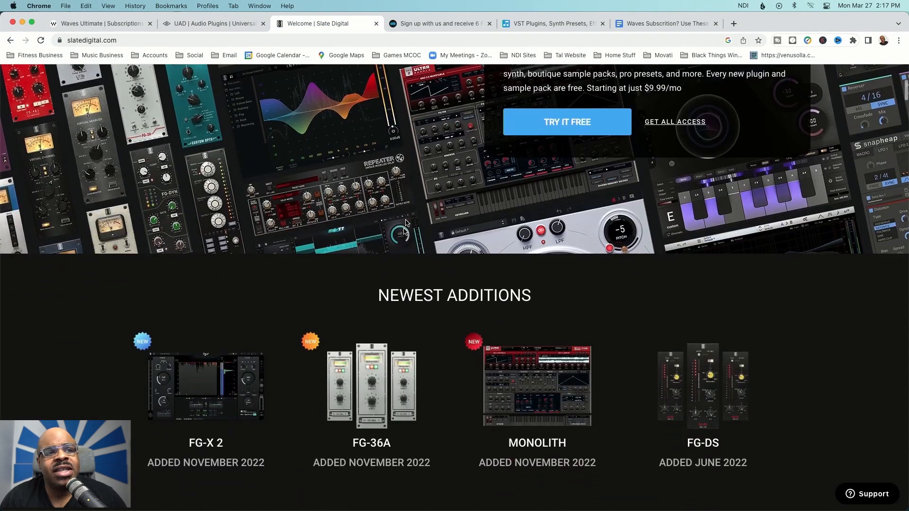
{"action": "scroll", "scroll_direction": "down", "scroll_amount": 3}
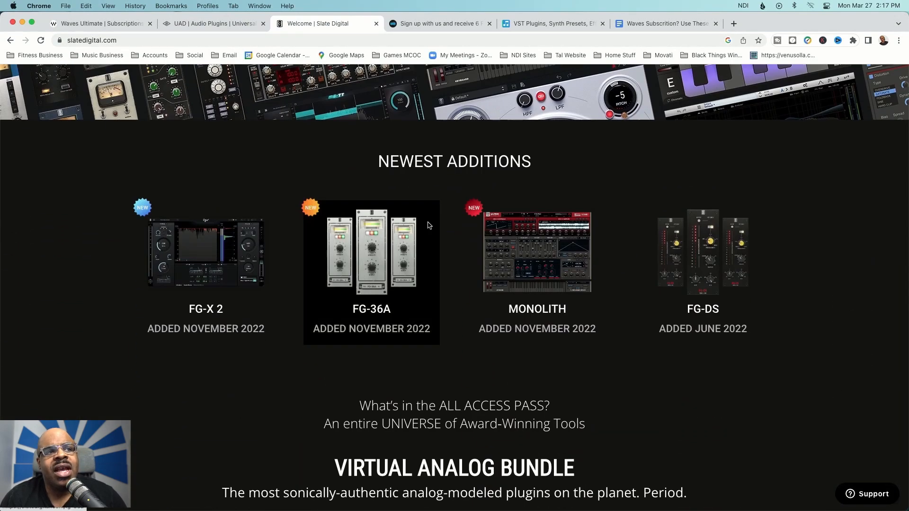
{"action": "scroll", "scroll_direction": "down", "scroll_amount": 3}
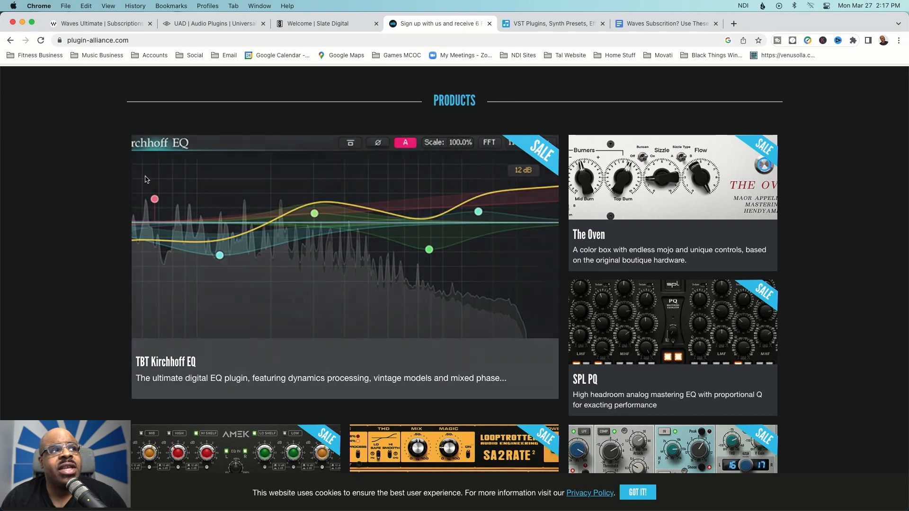
View All Products on Plugin Alliance, then scroll Plugin Boutique's featured deals.
{"action": "scroll", "scroll_direction": "down", "scroll_amount": 3}
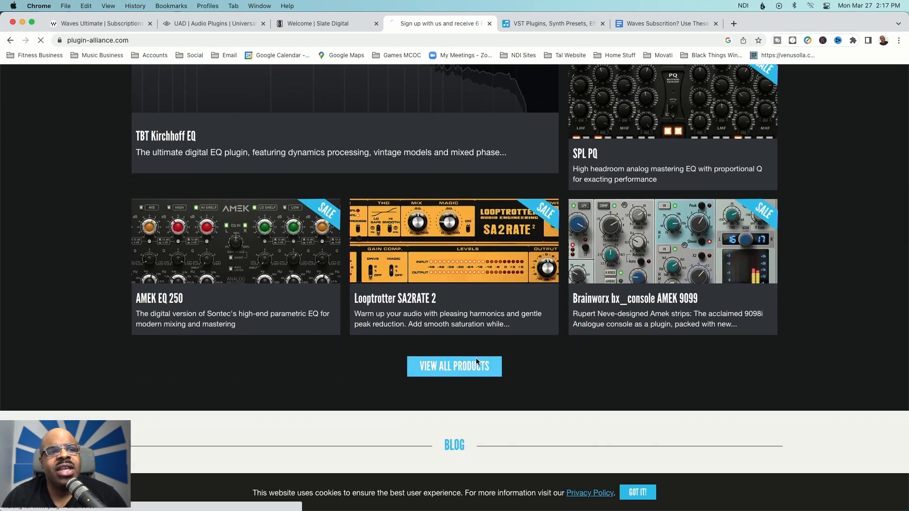
{"action": "left_click", "coordinate": [454, 366]}
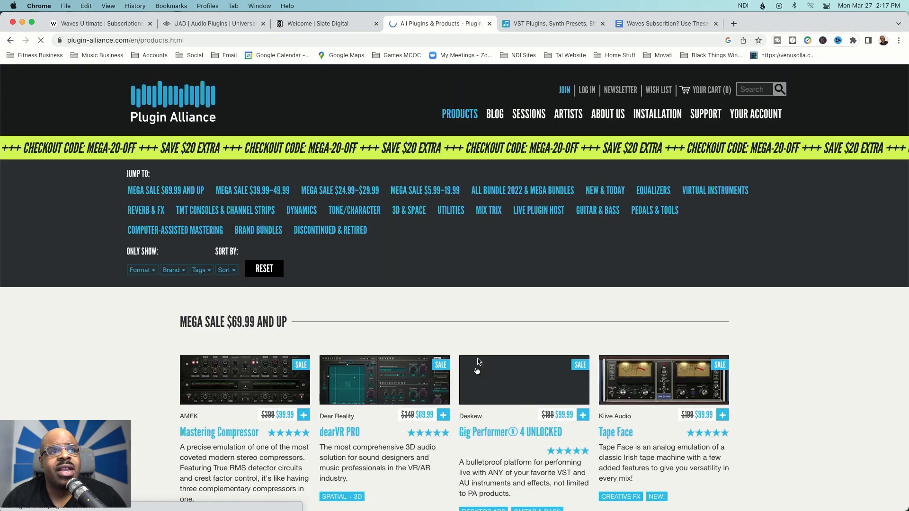
{"action": "scroll", "scroll_direction": "down", "scroll_amount": 3}
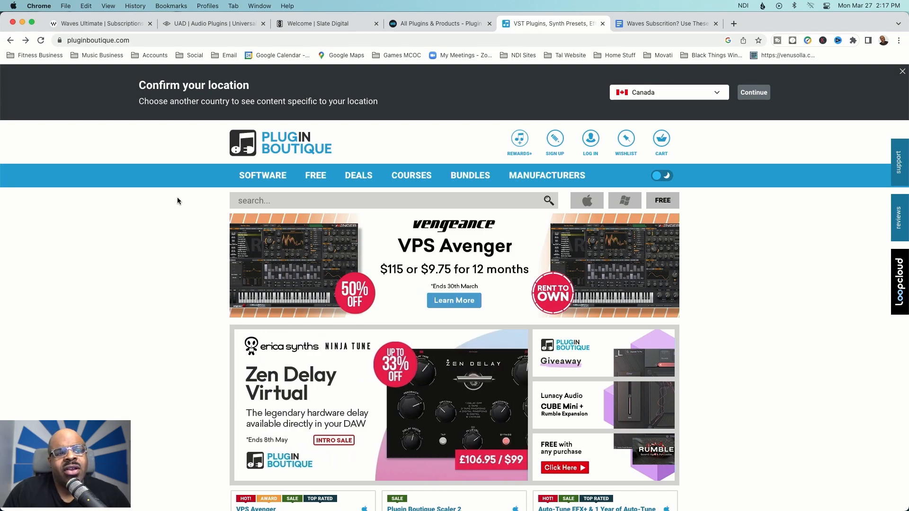
{"action": "scroll", "scroll_direction": "down", "scroll_amount": 3}
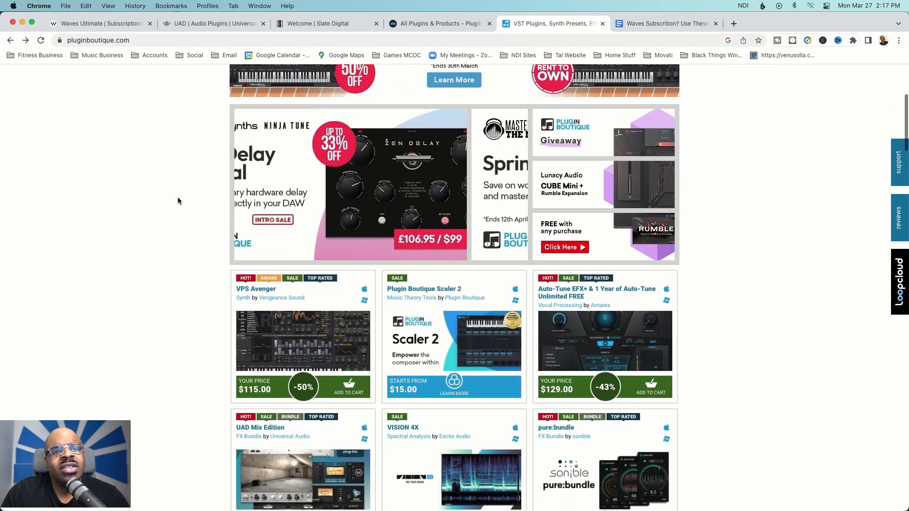